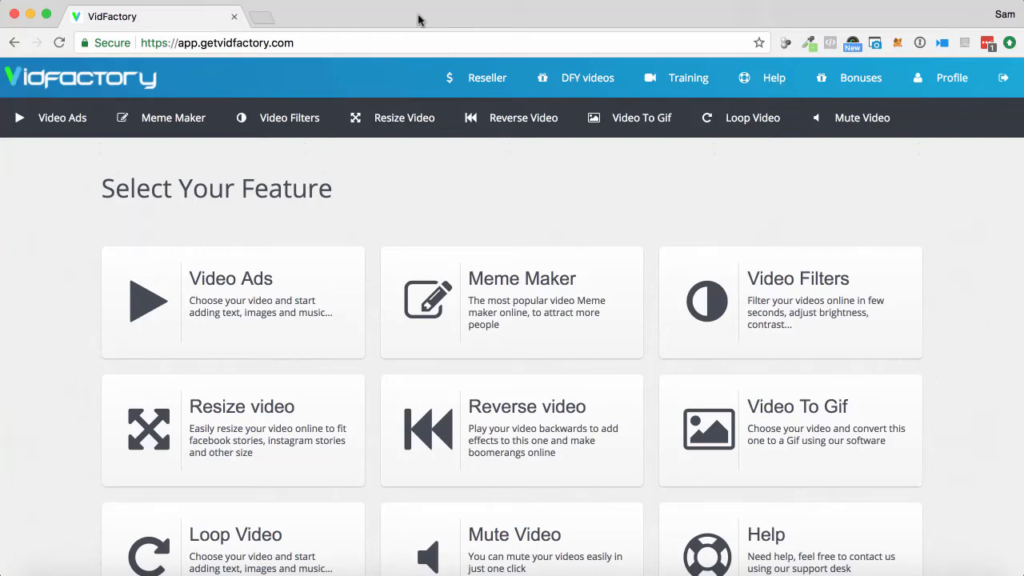
{"action": "mouse_move", "coordinate": [449, 174]}
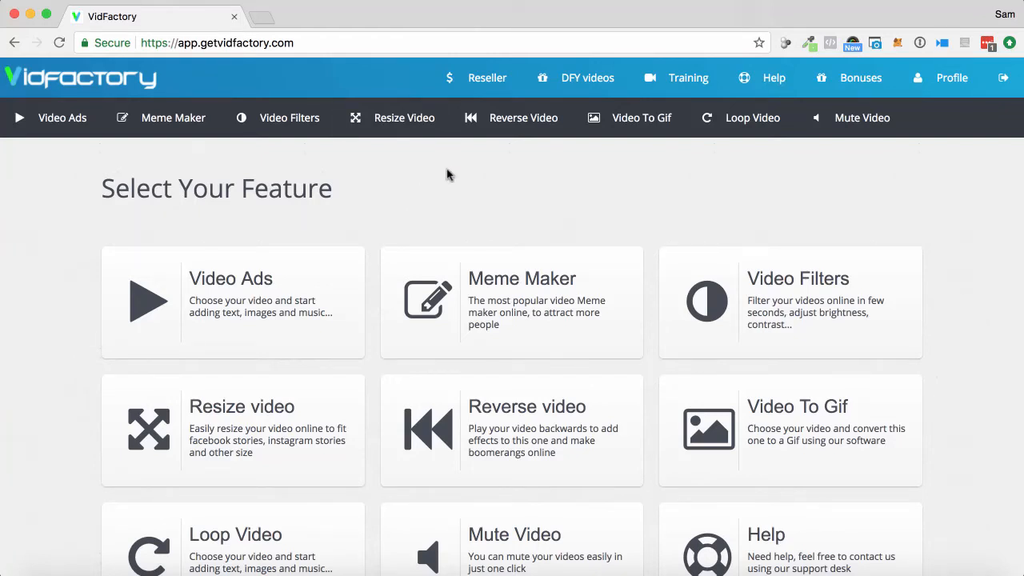
{"action": "mouse_move", "coordinate": [448, 224]}
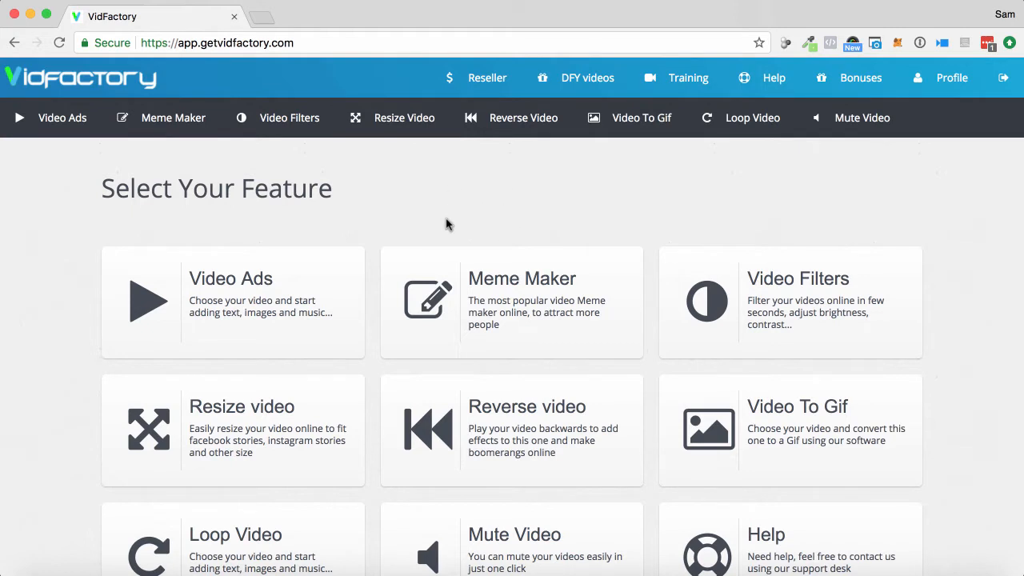
{"action": "mouse_move", "coordinate": [600, 277]}
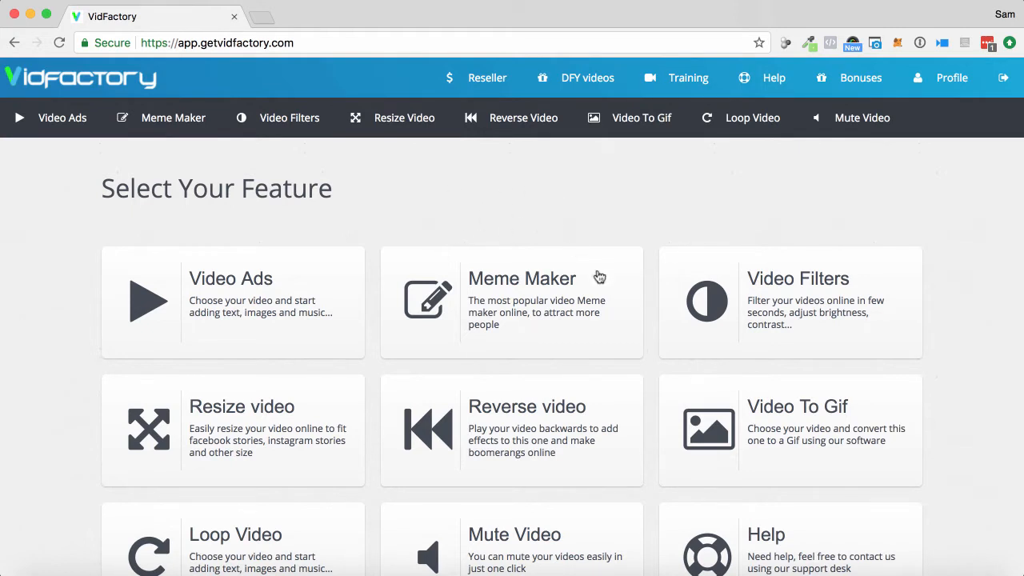
{"action": "mouse_move", "coordinate": [579, 349]}
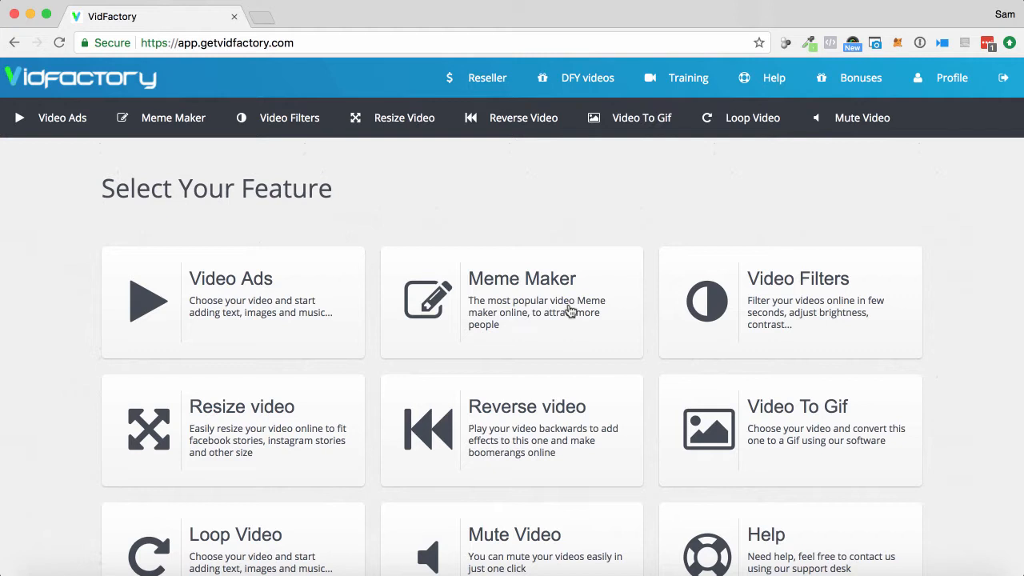
Scroll through the Select Your Feature dashboard to browse the available tools.
{"action": "scroll", "scroll_direction": "down", "scroll_amount": 3}
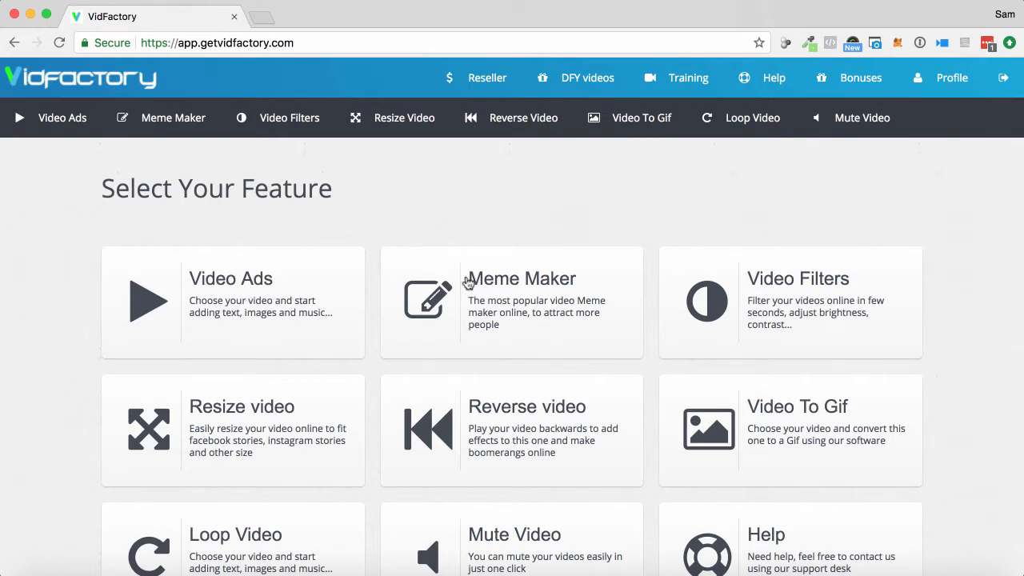
{"action": "scroll", "scroll_direction": "down", "scroll_amount": 3}
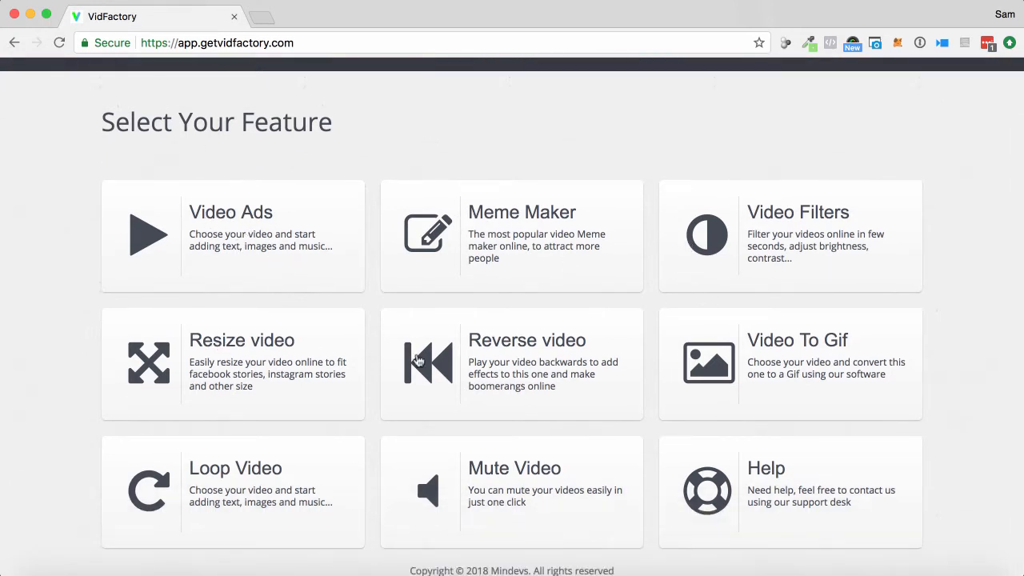
{"action": "scroll", "scroll_direction": "down", "scroll_amount": 3}
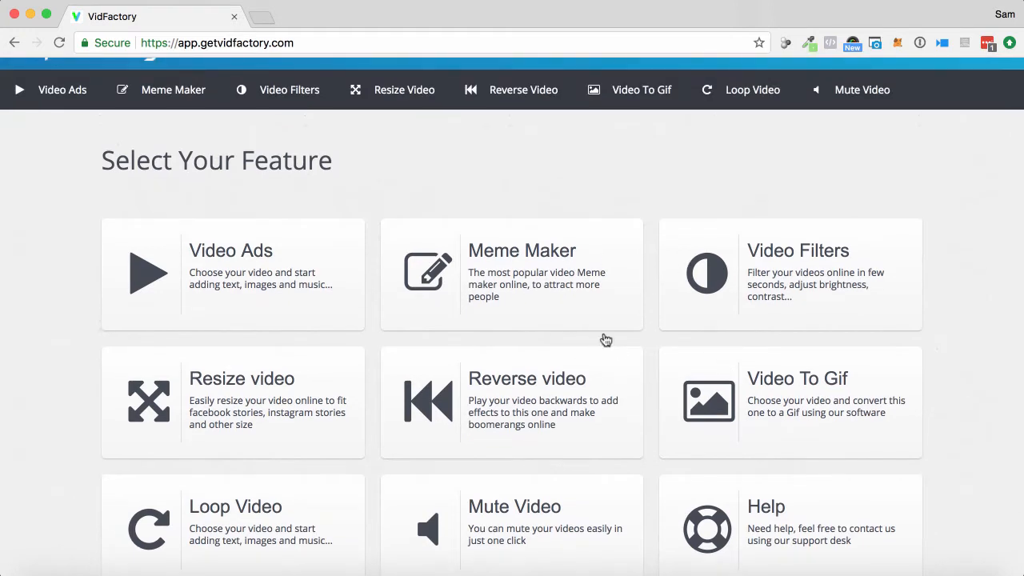
{"action": "mouse_move", "coordinate": [627, 391]}
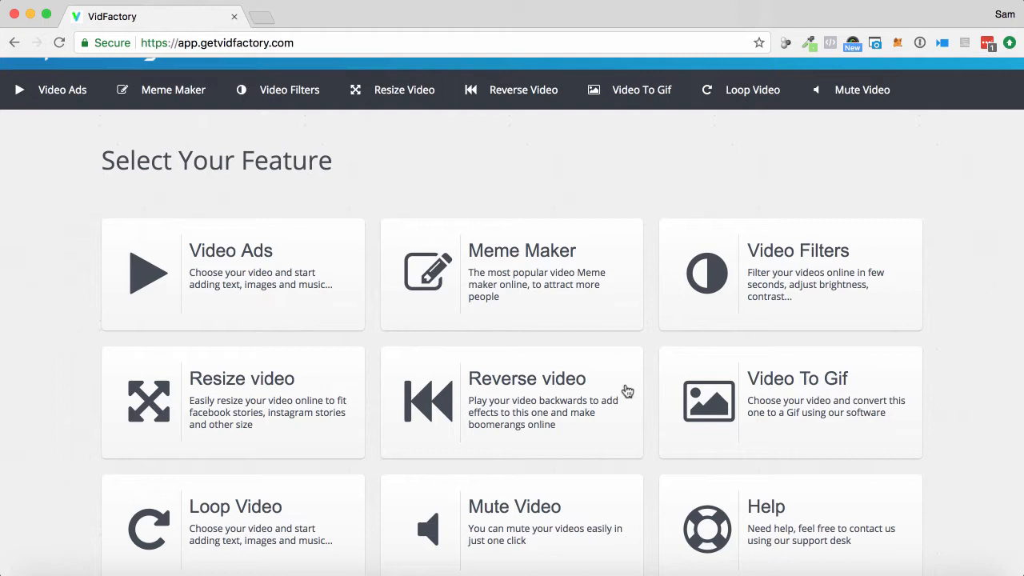
{"action": "mouse_move", "coordinate": [205, 272]}
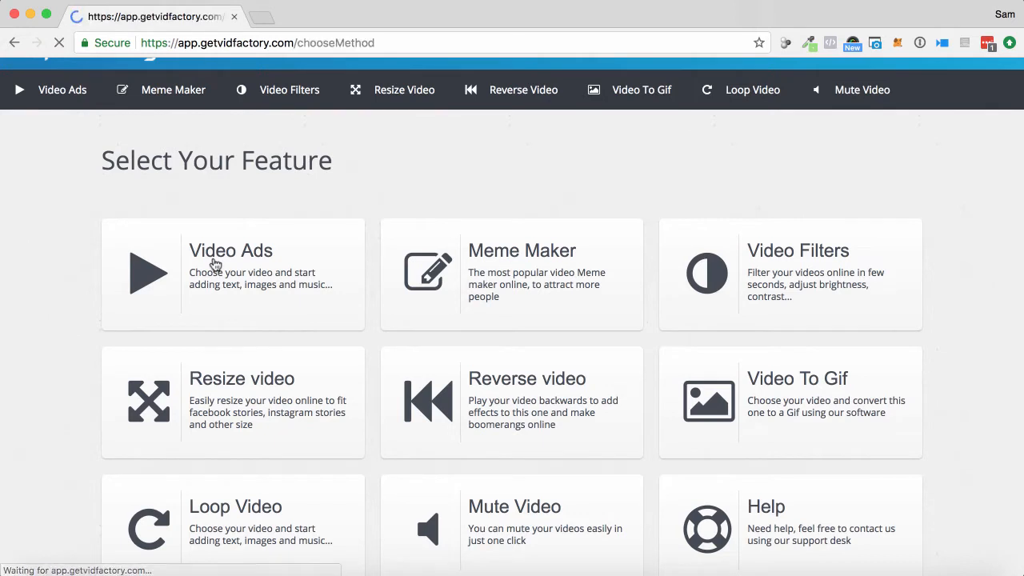
Open Video Ads and choose to pick a video from the library.
{"action": "left_click", "coordinate": [231, 250]}
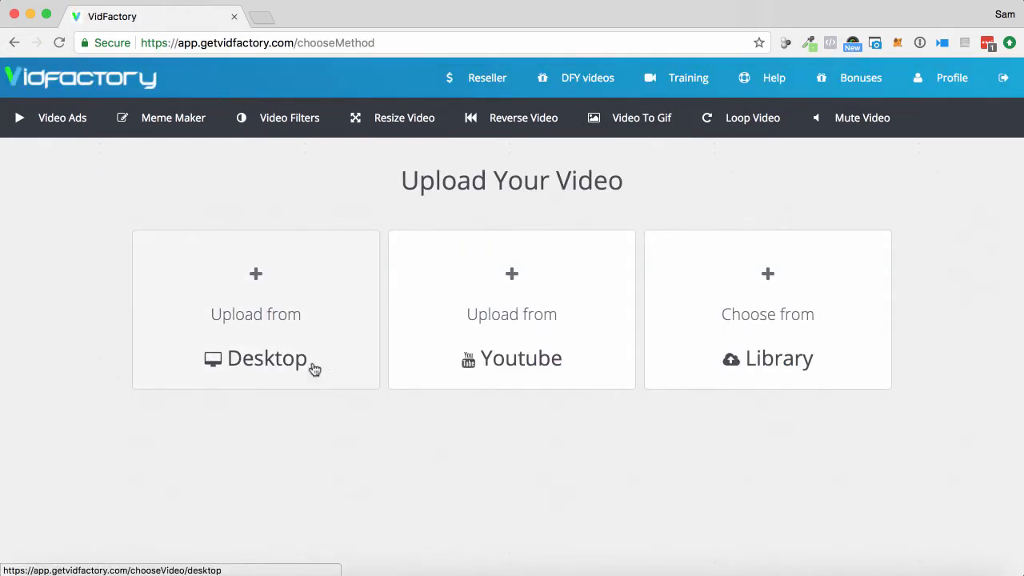
{"action": "mouse_move", "coordinate": [280, 343]}
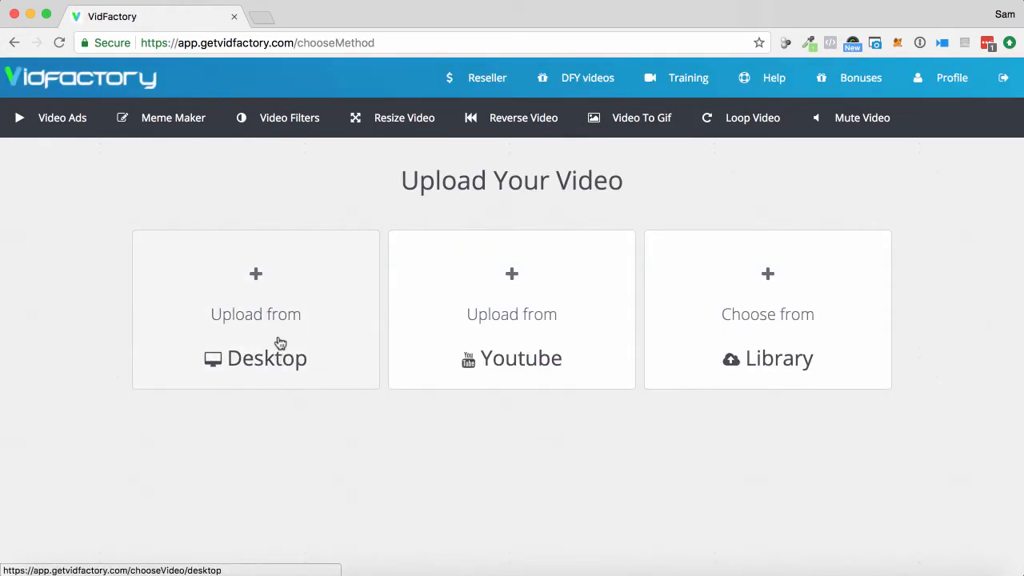
{"action": "mouse_move", "coordinate": [566, 344]}
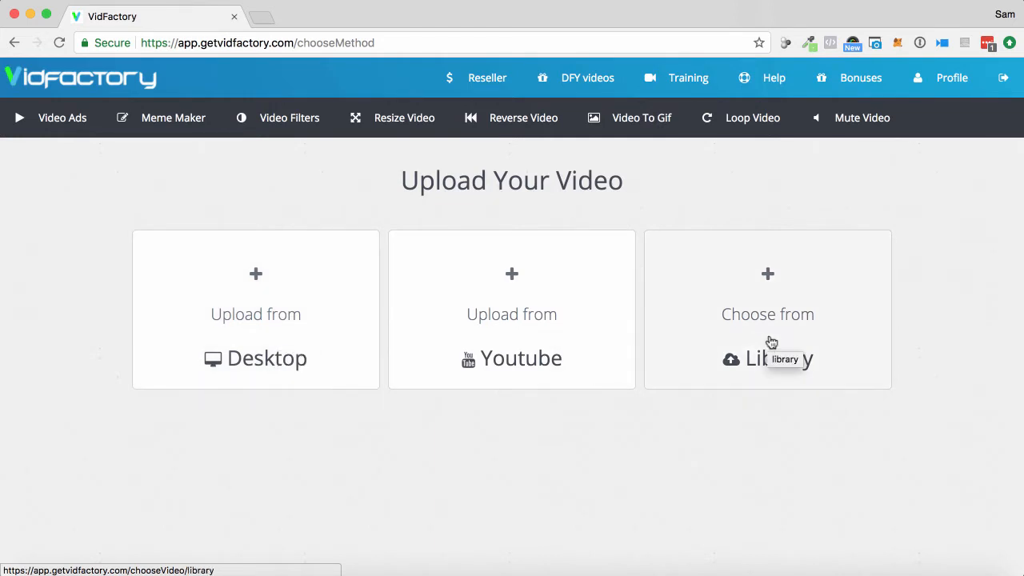
{"action": "left_click", "coordinate": [767, 358]}
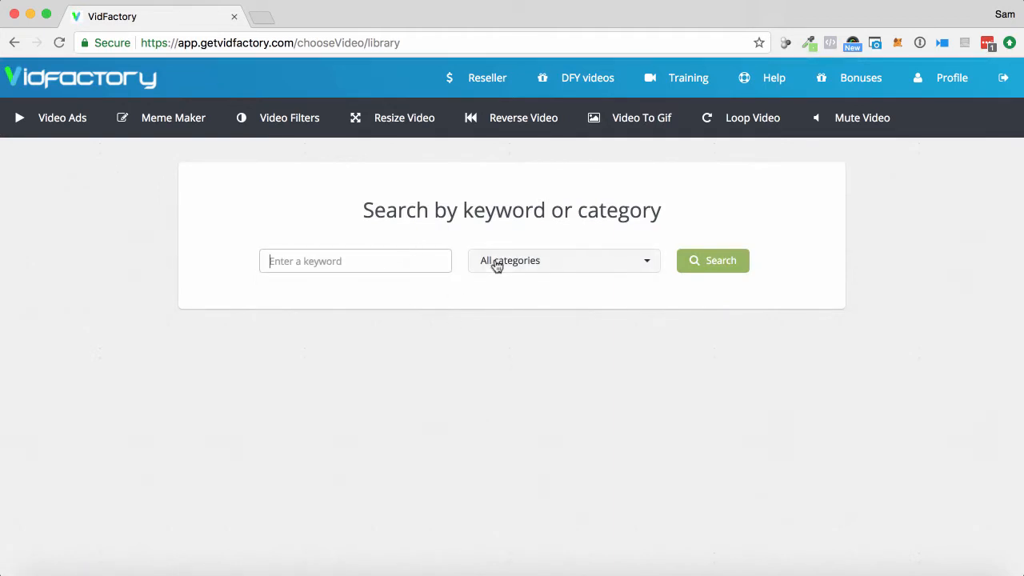
Filter the video library by the 'fashion' category.
{"action": "left_click", "coordinate": [564, 260]}
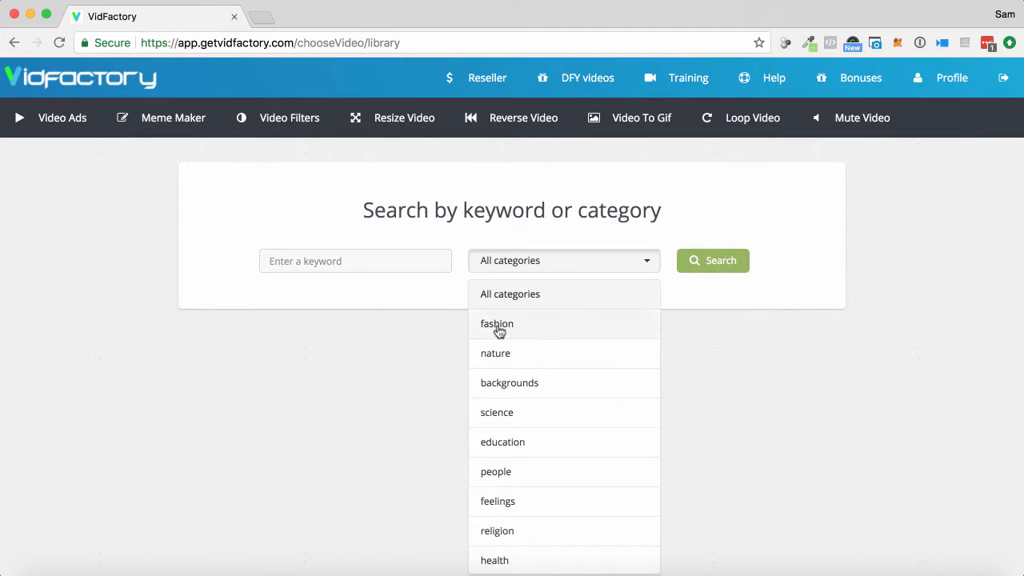
{"action": "scroll", "scroll_direction": "down", "scroll_amount": 3}
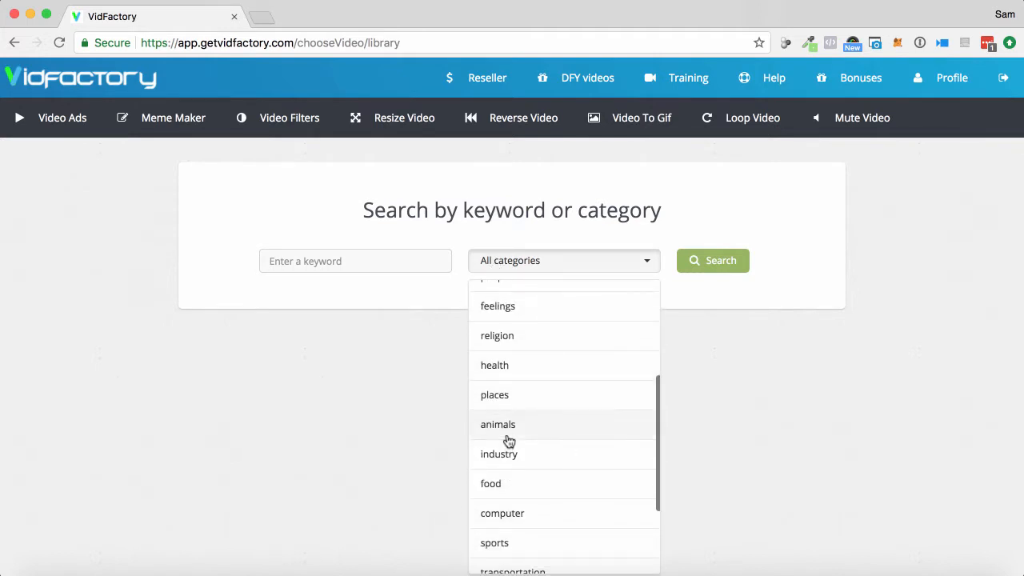
{"action": "scroll", "scroll_direction": "down", "scroll_amount": 3}
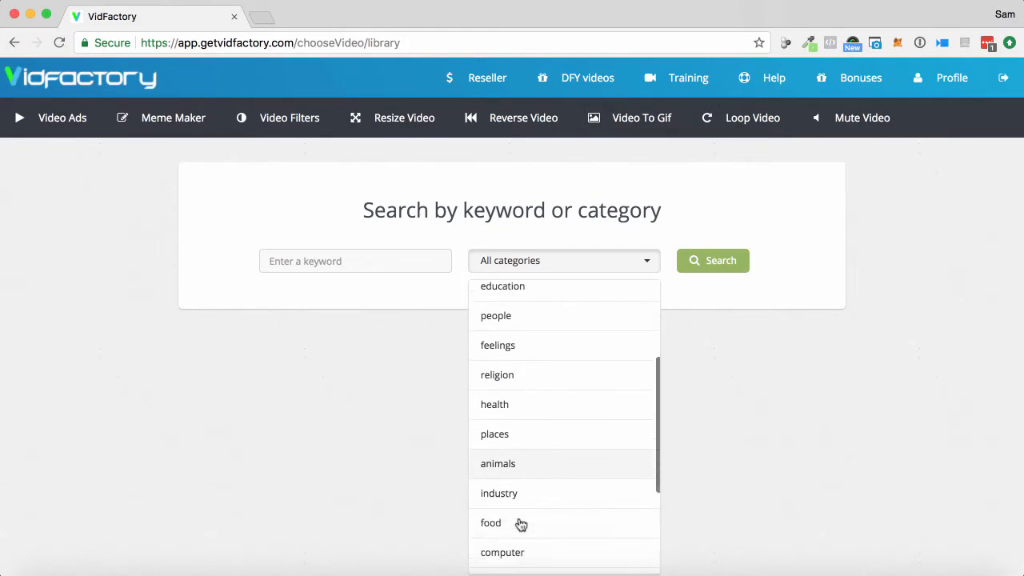
{"action": "scroll", "scroll_direction": "down", "scroll_amount": 3}
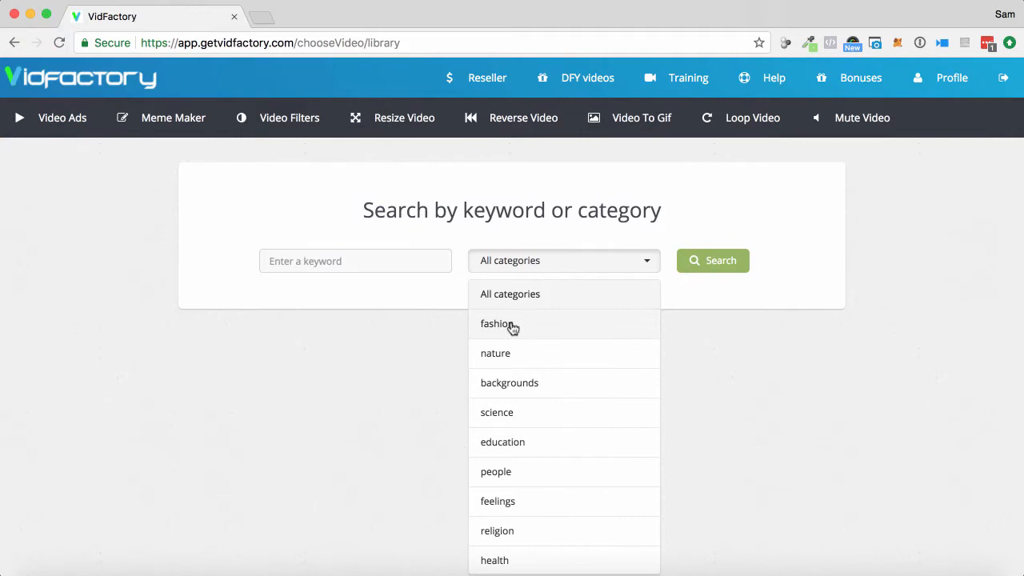
{"action": "left_click", "coordinate": [495, 323]}
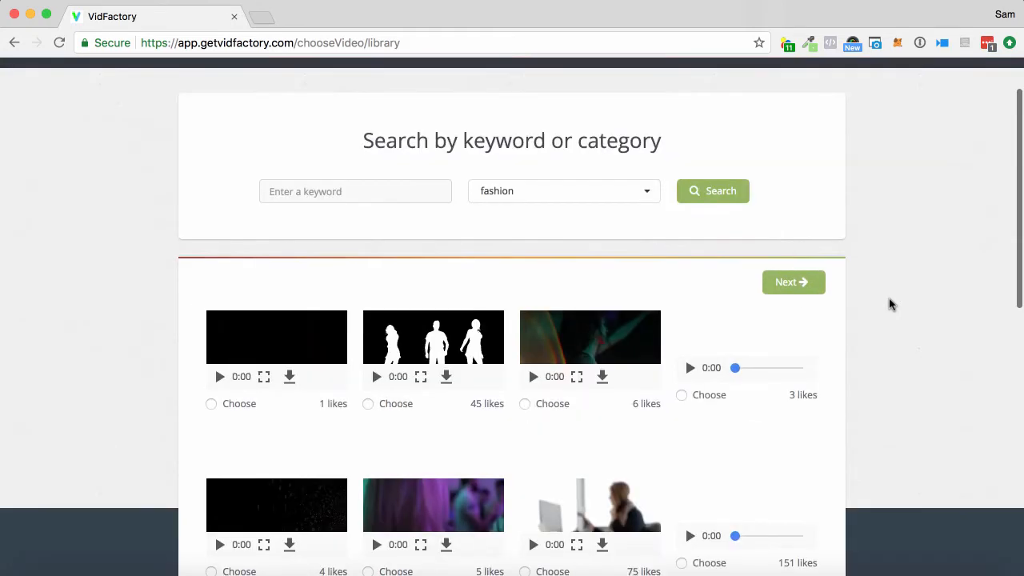
Preview the walking and coloured-smoke clips, then choose the mountain-valley clip.
{"action": "scroll", "scroll_direction": "down", "scroll_amount": 3}
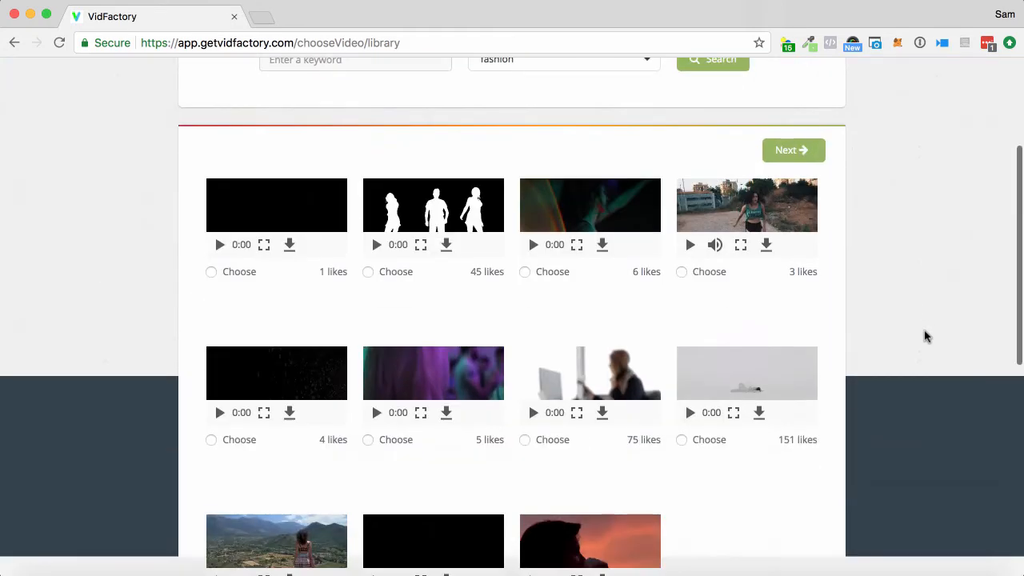
{"action": "scroll", "scroll_direction": "down", "scroll_amount": 3}
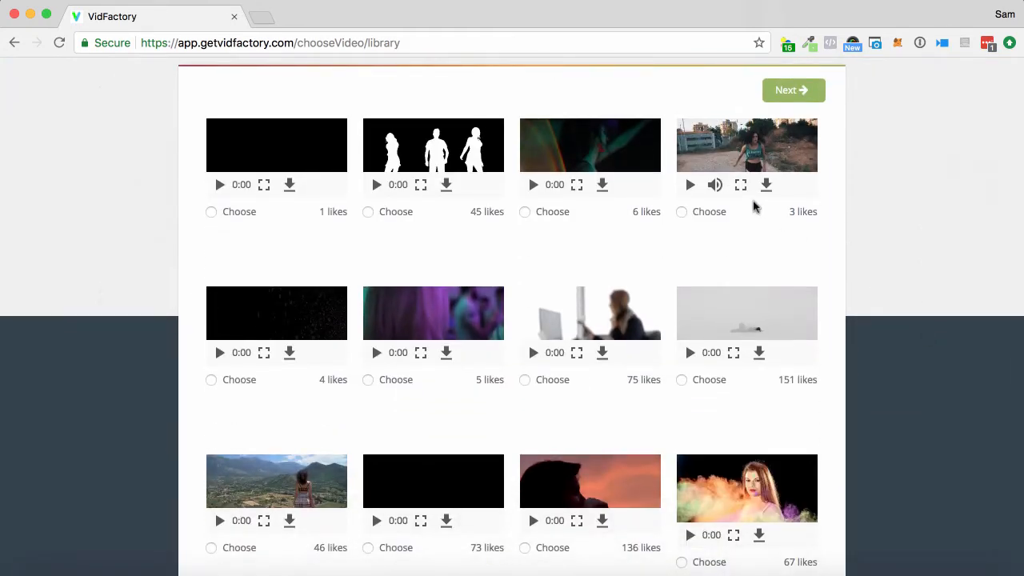
{"action": "left_click", "coordinate": [689, 185]}
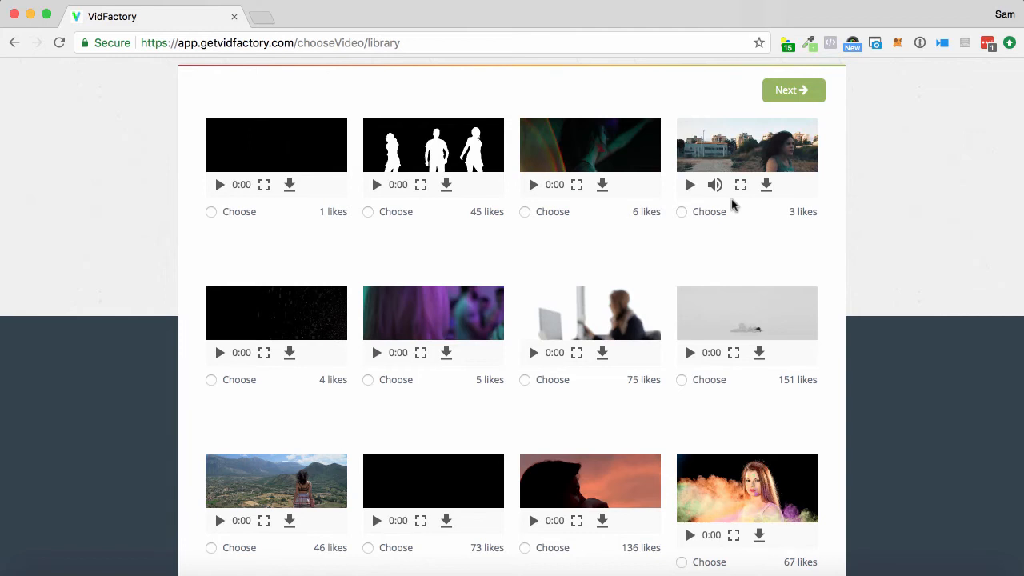
{"action": "scroll", "scroll_direction": "down", "scroll_amount": 3}
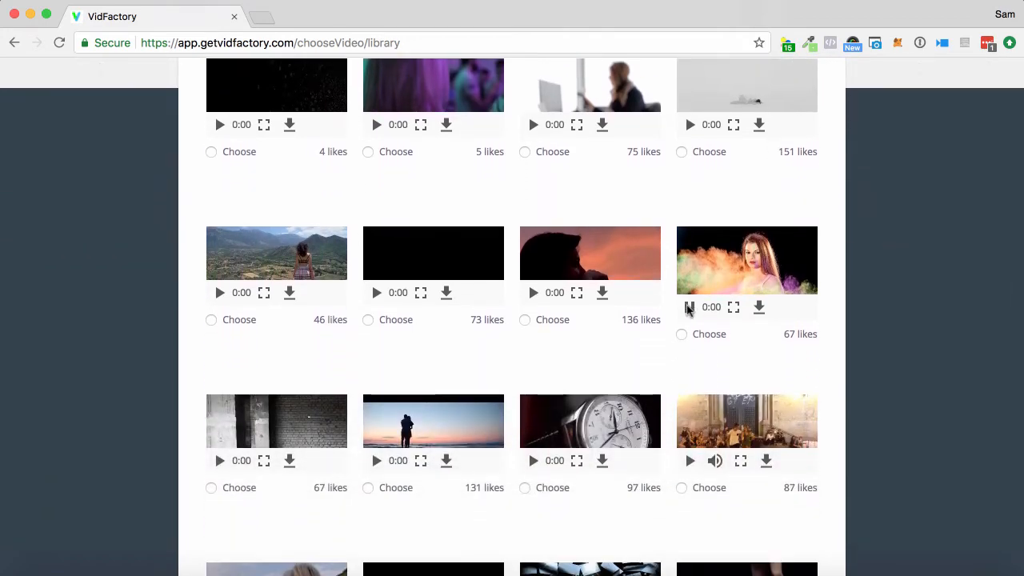
{"action": "left_click", "coordinate": [689, 307]}
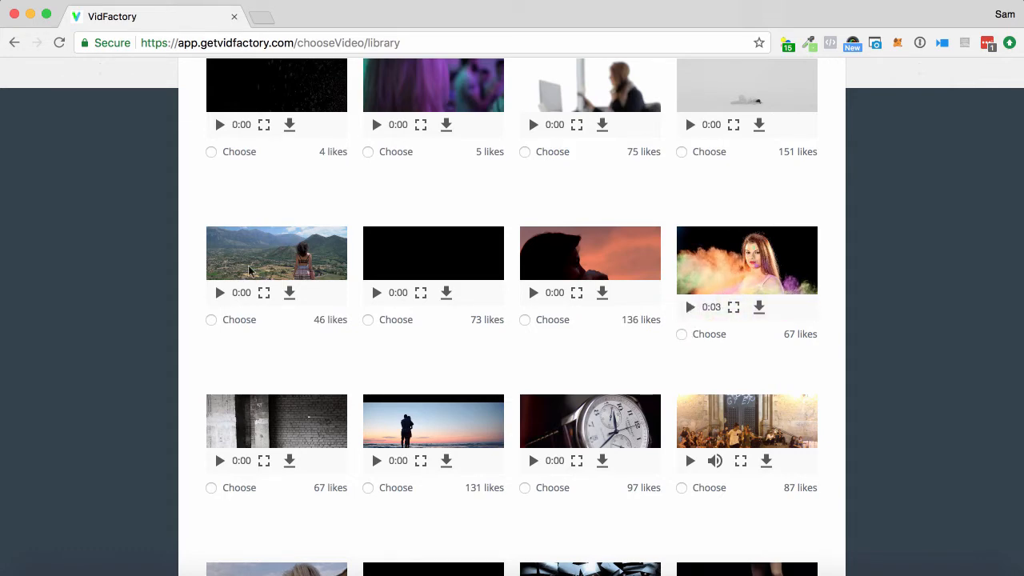
{"action": "left_click", "coordinate": [211, 319]}
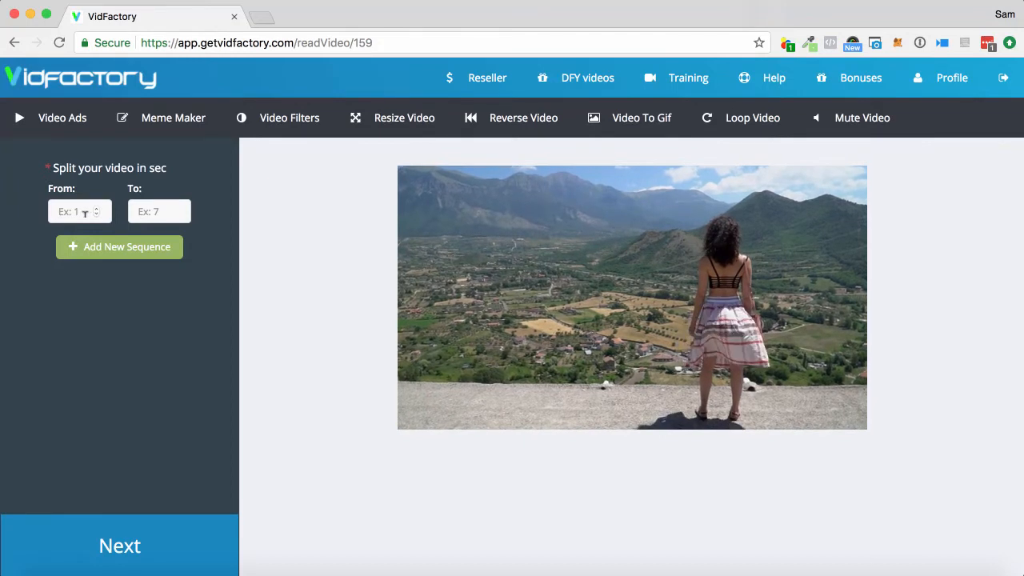
Define two sequences, 1–7 s and 7–13 s, and submit the split.
{"action": "left_click", "coordinate": [631, 296]}
{"action": "type", "text": "7"}
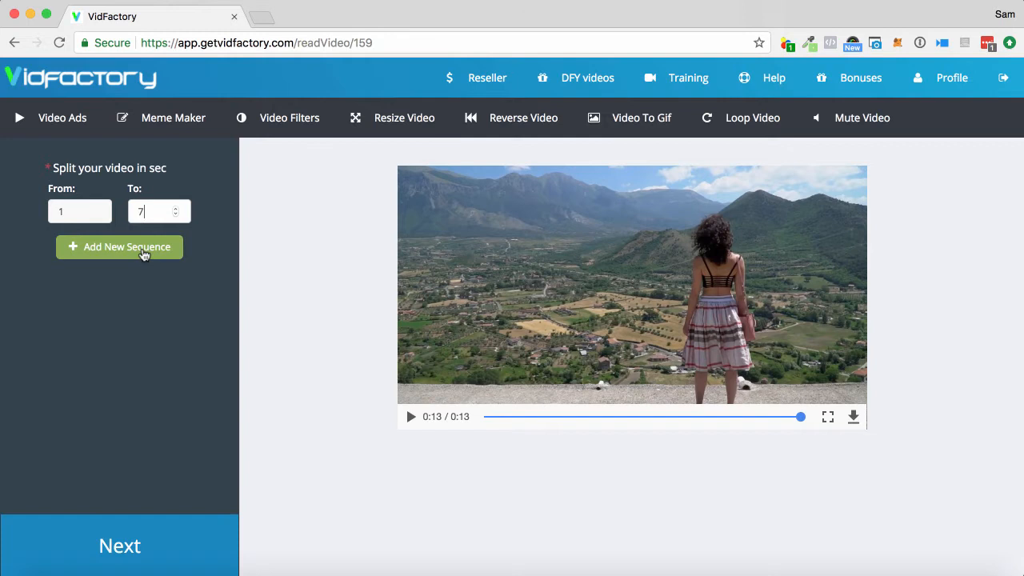
{"action": "left_click", "coordinate": [119, 246]}
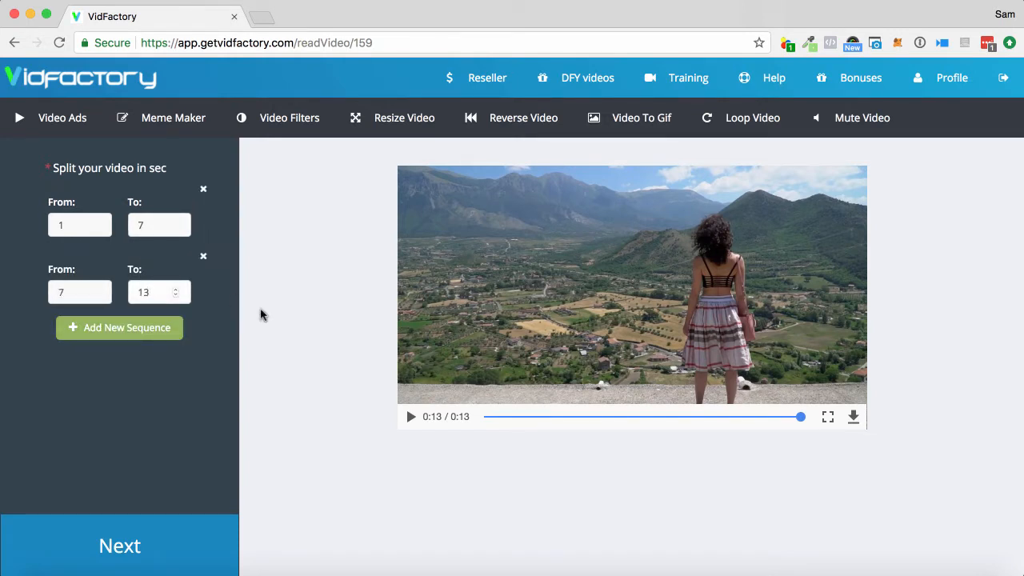
{"action": "mouse_move", "coordinate": [386, 383]}
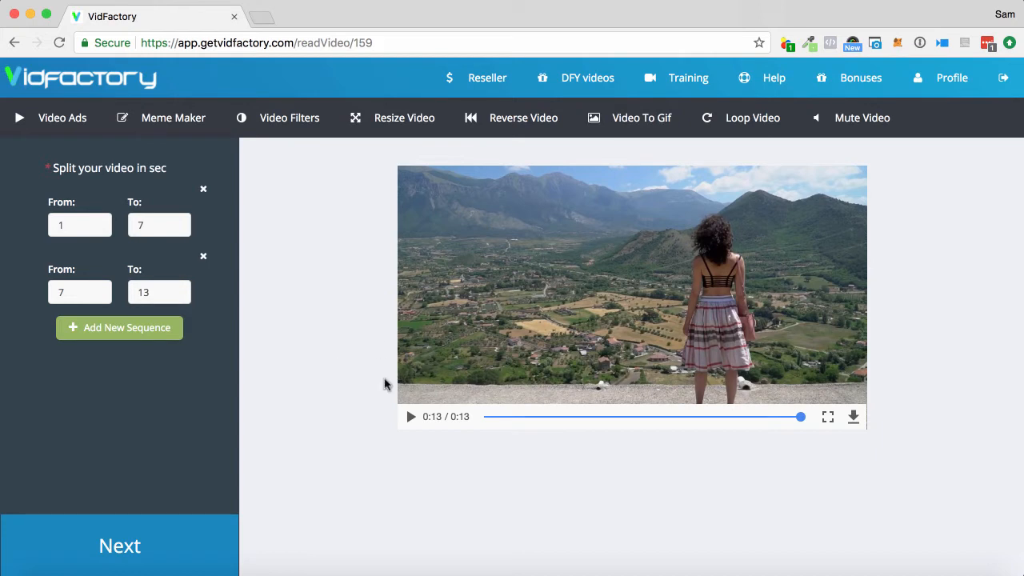
{"action": "mouse_move", "coordinate": [318, 386]}
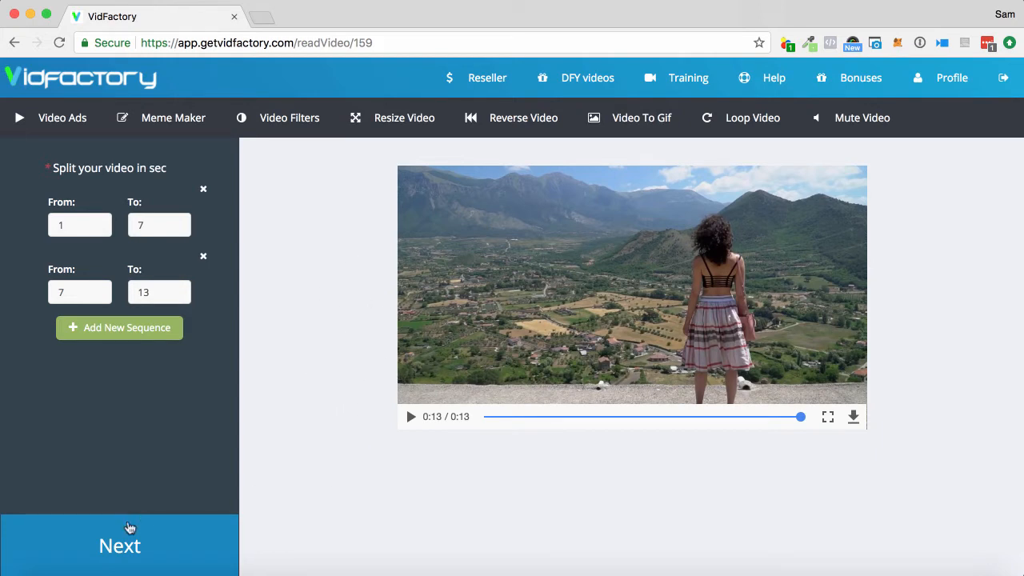
{"action": "left_click", "coordinate": [119, 545]}
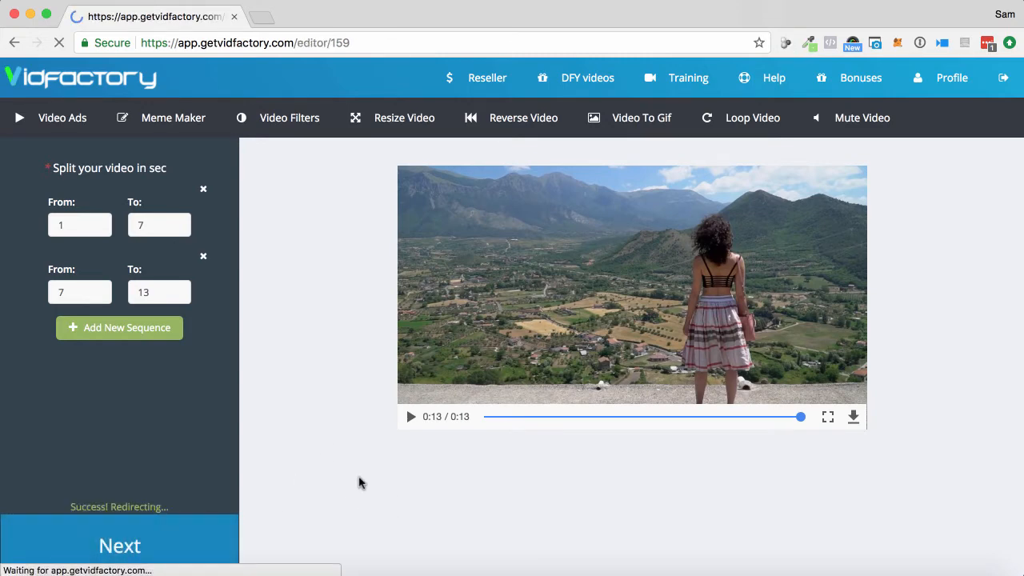
Continue to the text editor showing both scene thumbnails.
{"action": "left_click", "coordinate": [119, 544]}
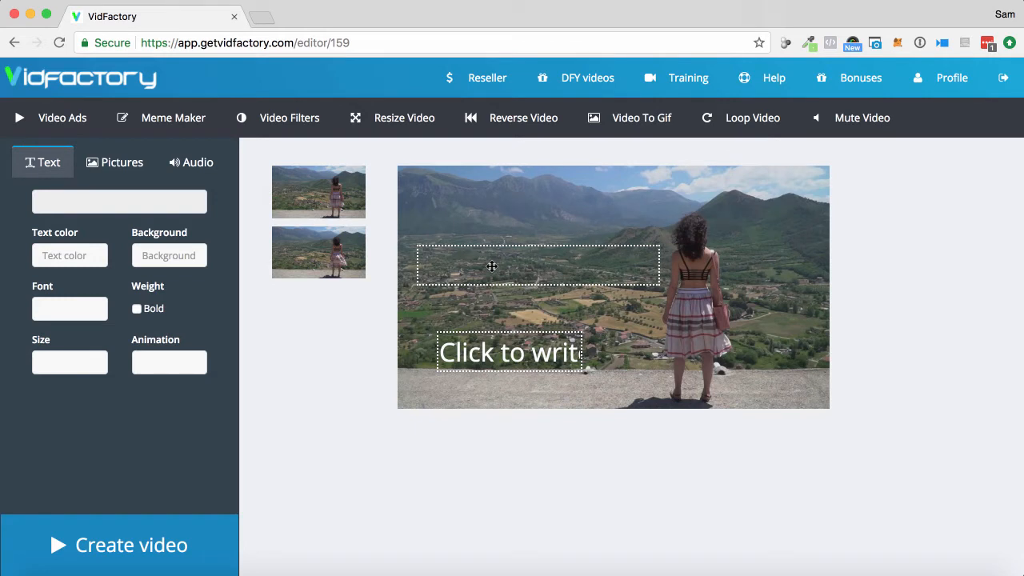
Caption the first scene 'get out on your terms' at 32px and a smaller 'in complete comfort'.
{"action": "type", "text": "e"}
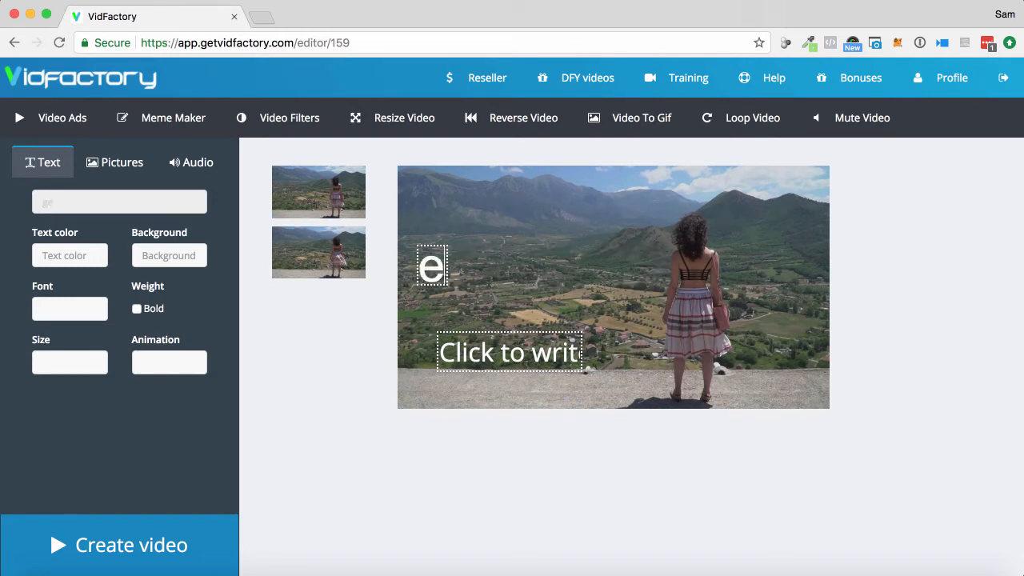
{"action": "type", "text": "get out on"}
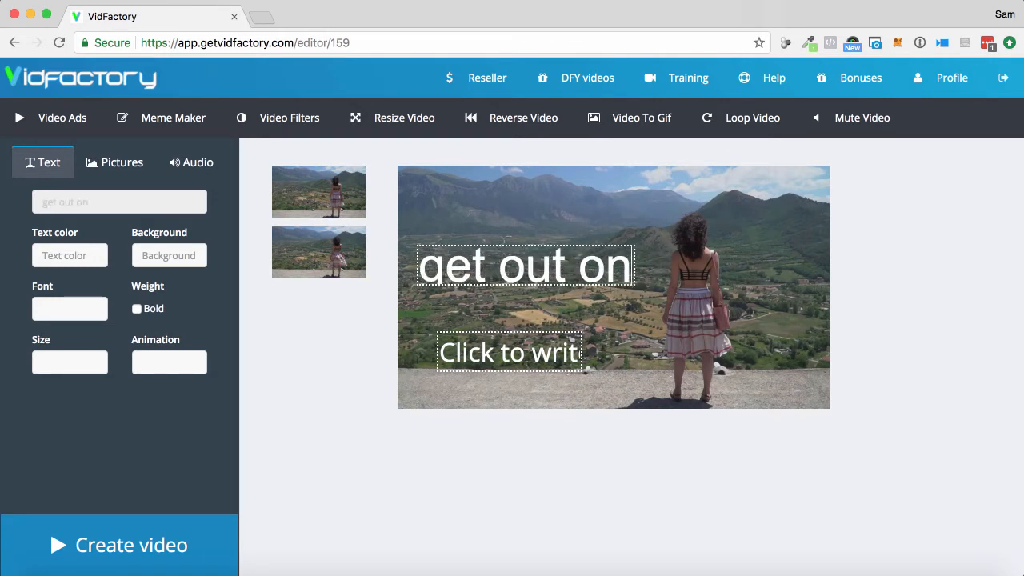
{"action": "type", "text": "your terms"}
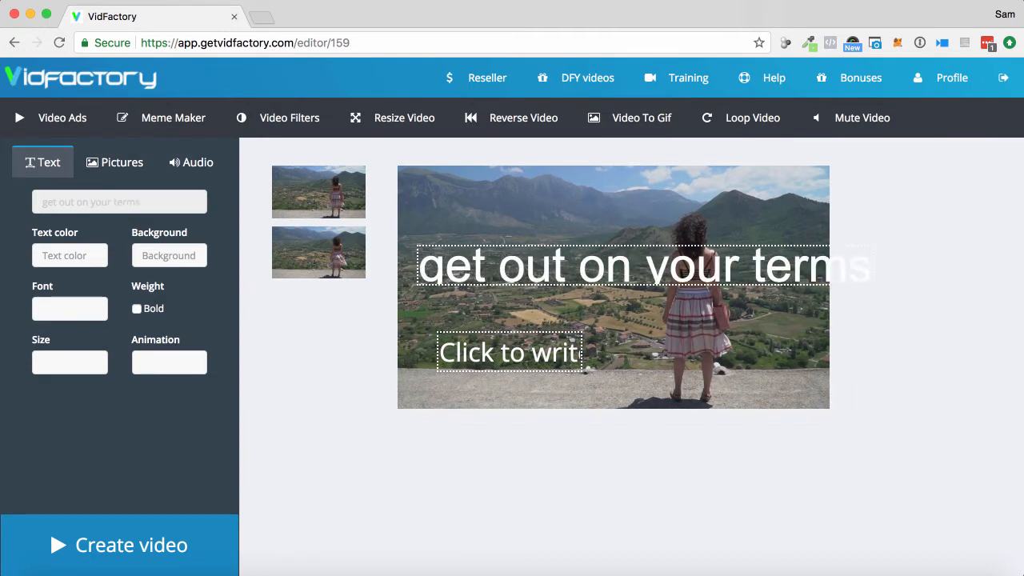
{"action": "double_click", "coordinate": [640, 264]}
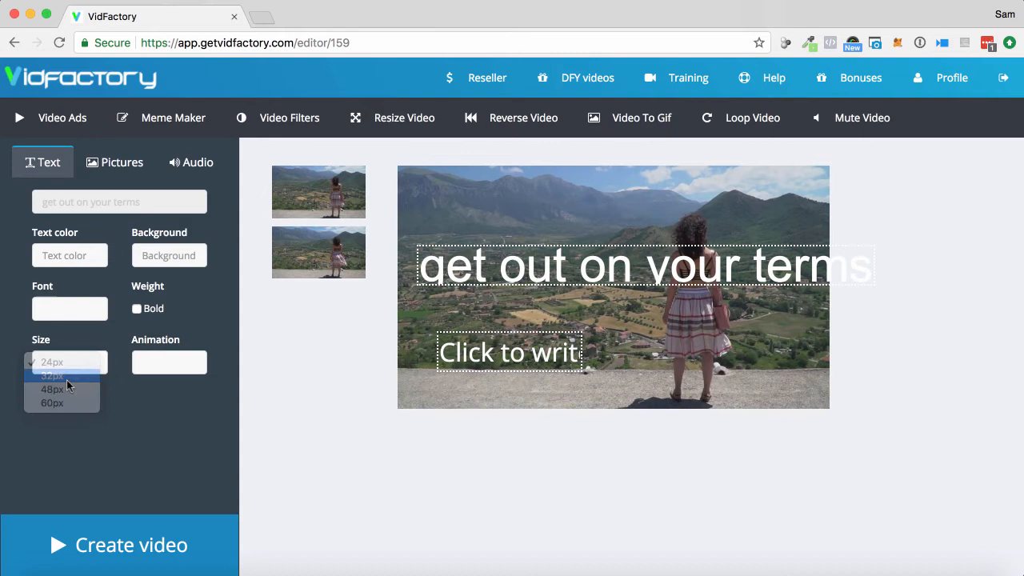
{"action": "left_click", "coordinate": [52, 375]}
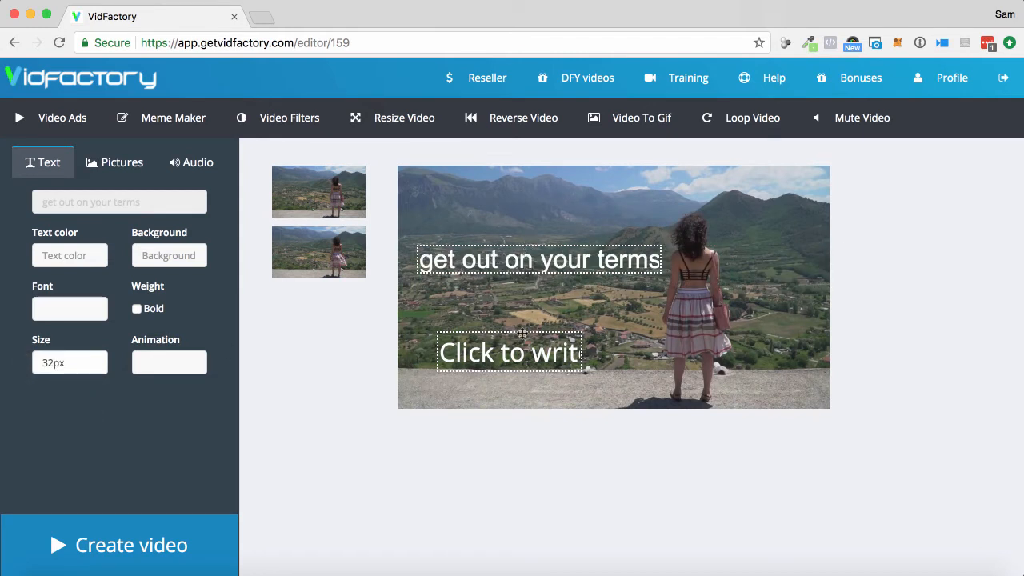
{"action": "left_click", "coordinate": [508, 352]}
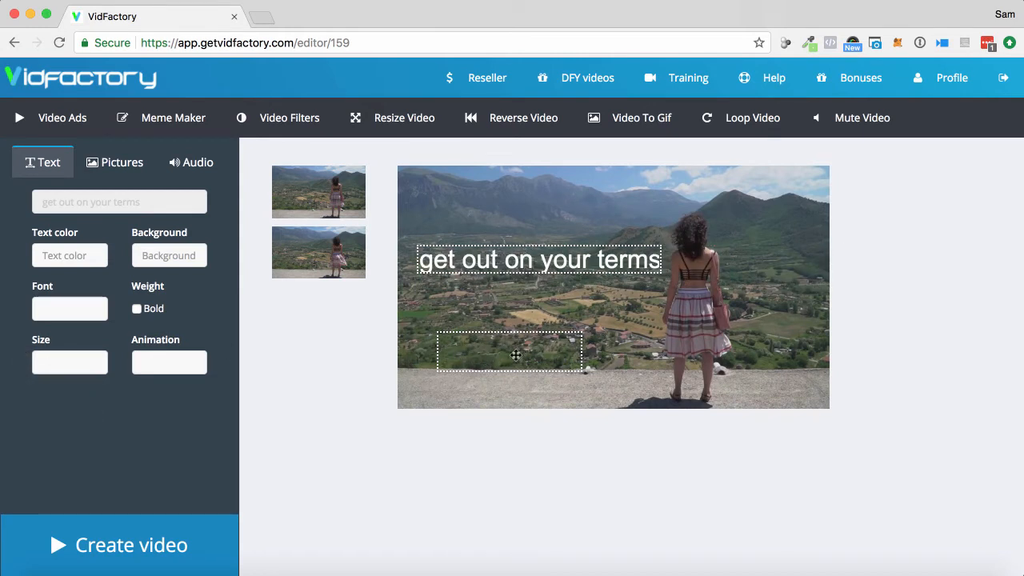
{"action": "type", "text": "in complete comfort"}
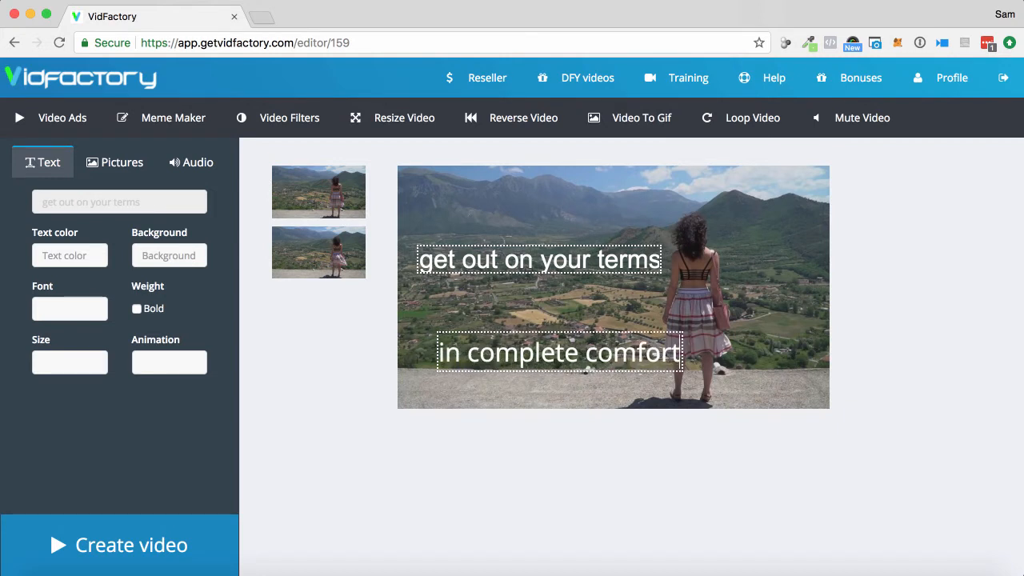
{"action": "left_click", "coordinate": [69, 362]}
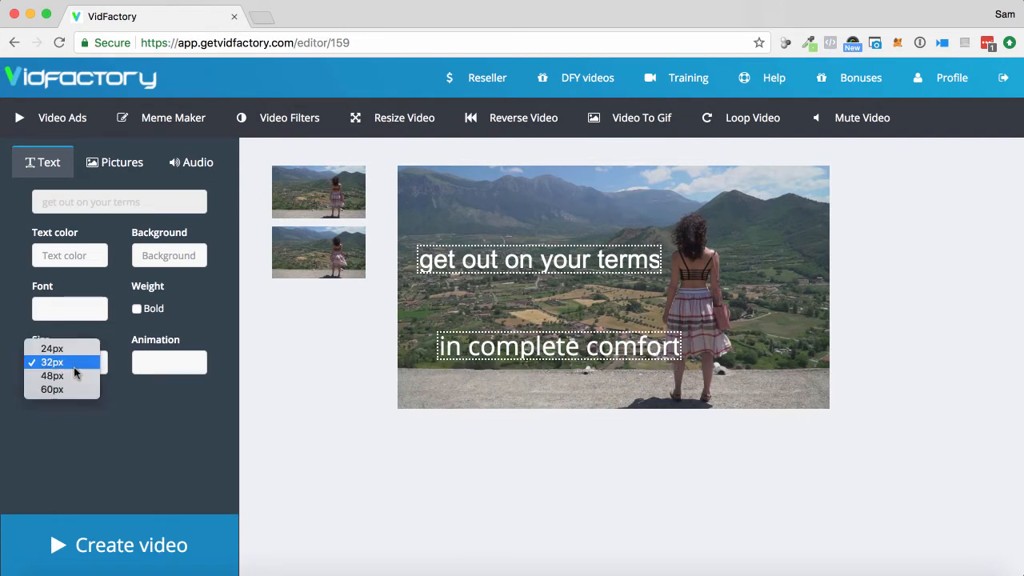
{"action": "left_click", "coordinate": [51, 348]}
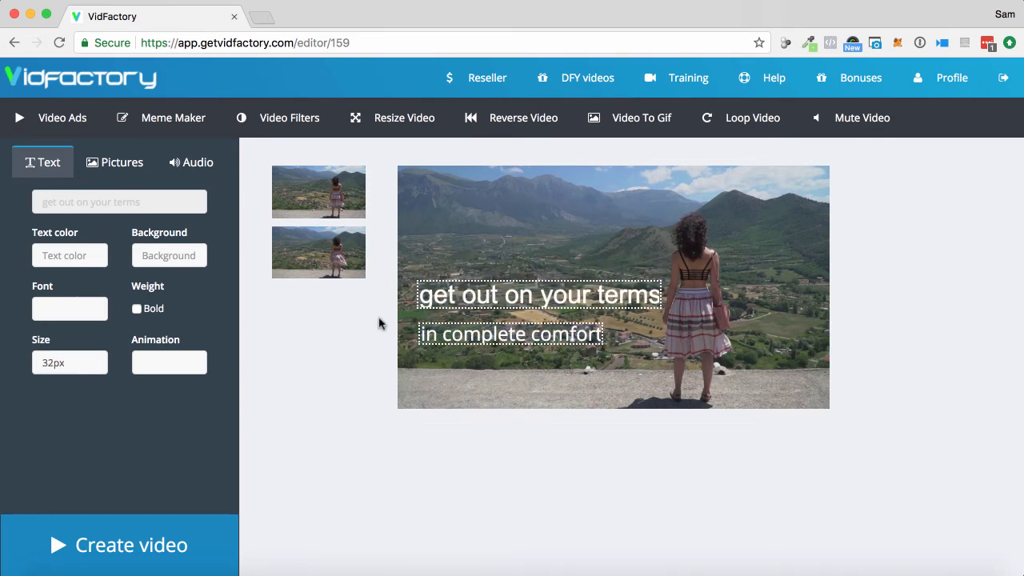
Set the fadeIn/Out animation on both captions.
{"action": "left_click", "coordinate": [169, 362]}
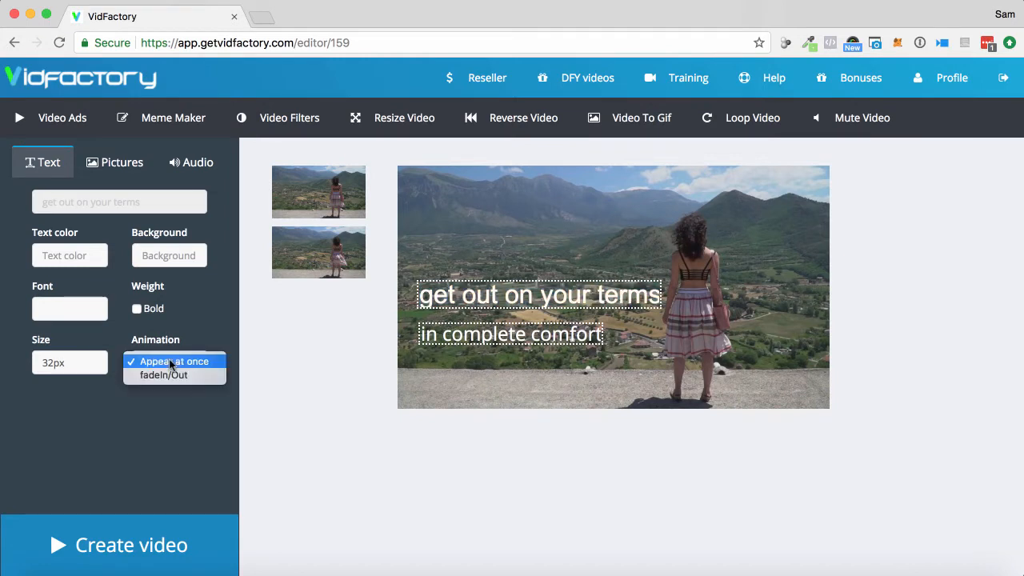
{"action": "left_click", "coordinate": [163, 374]}
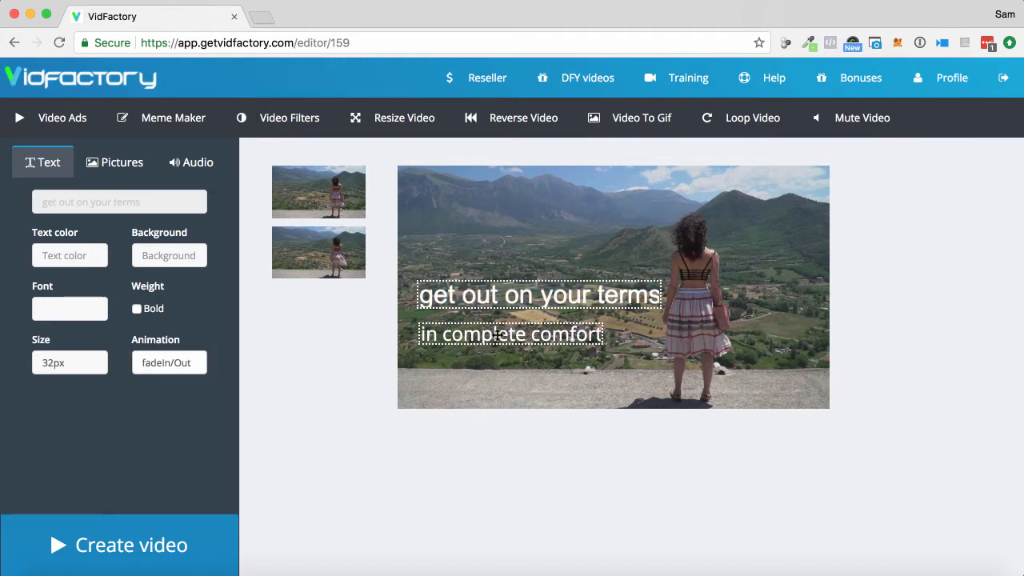
{"action": "left_click", "coordinate": [168, 363]}
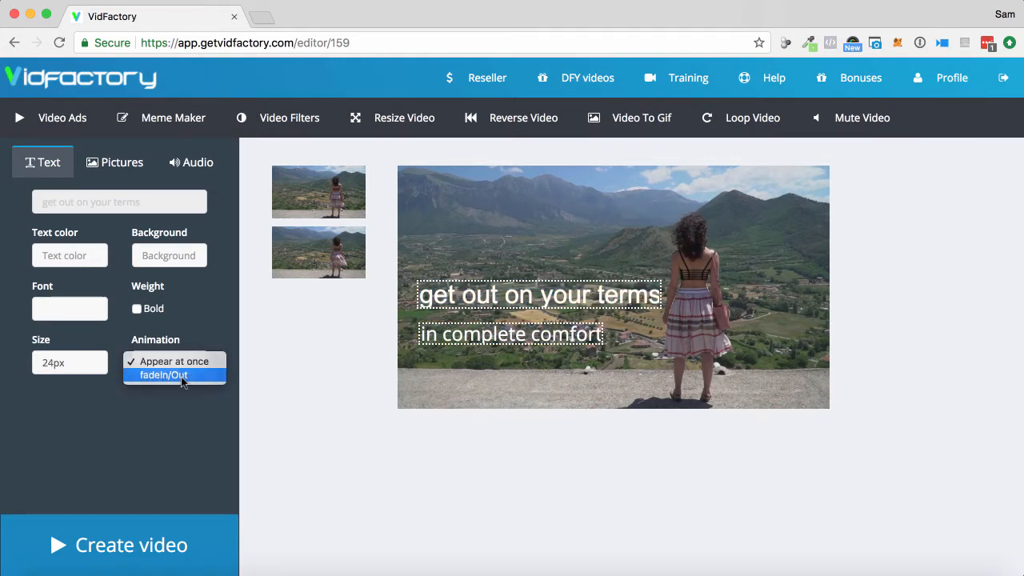
{"action": "left_click", "coordinate": [69, 307]}
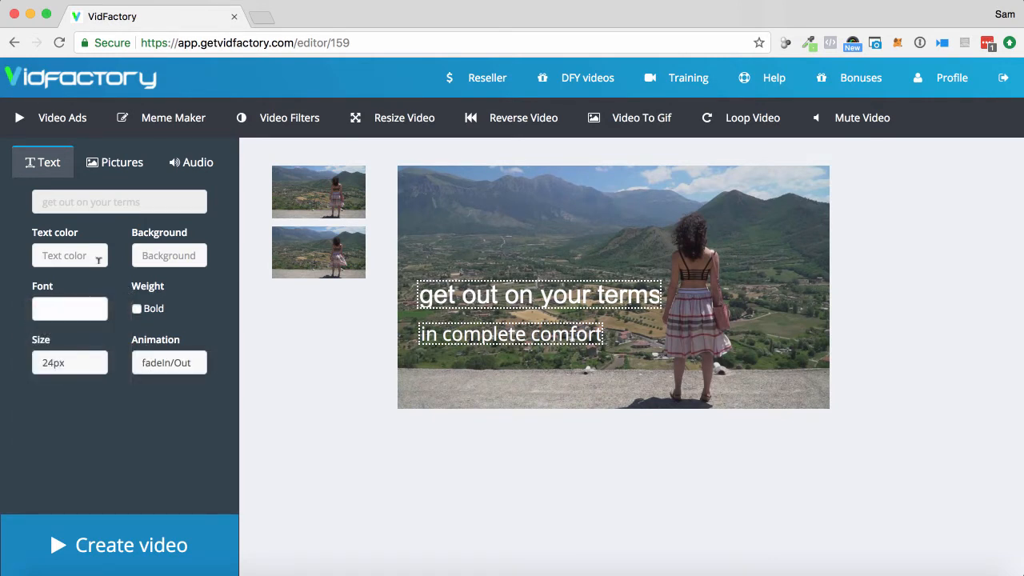
{"action": "left_click", "coordinate": [70, 255]}
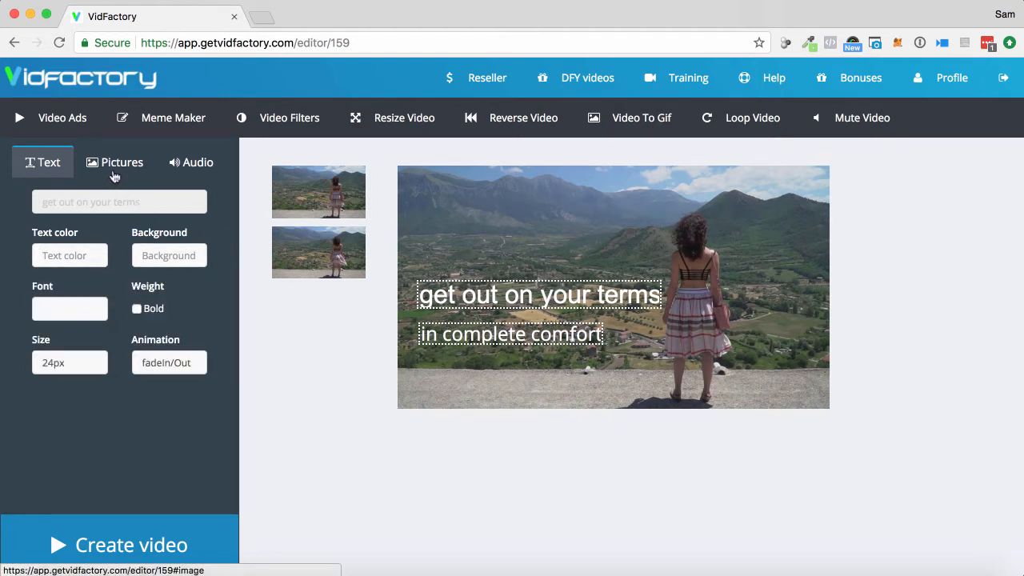
Add the SMP-W.png logo and place it small in the top-left corner.
{"action": "left_click", "coordinate": [122, 163]}
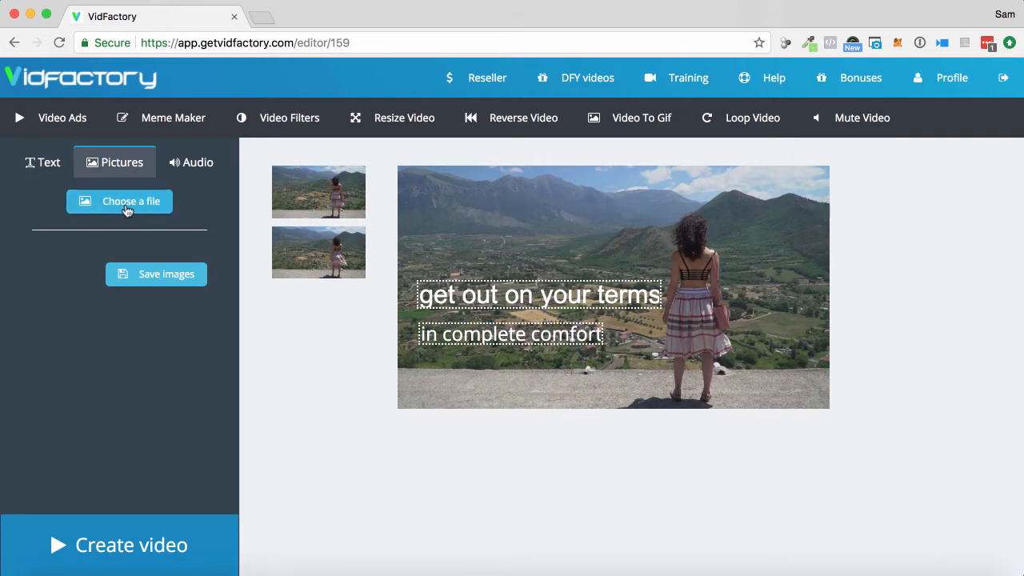
{"action": "left_click", "coordinate": [119, 201]}
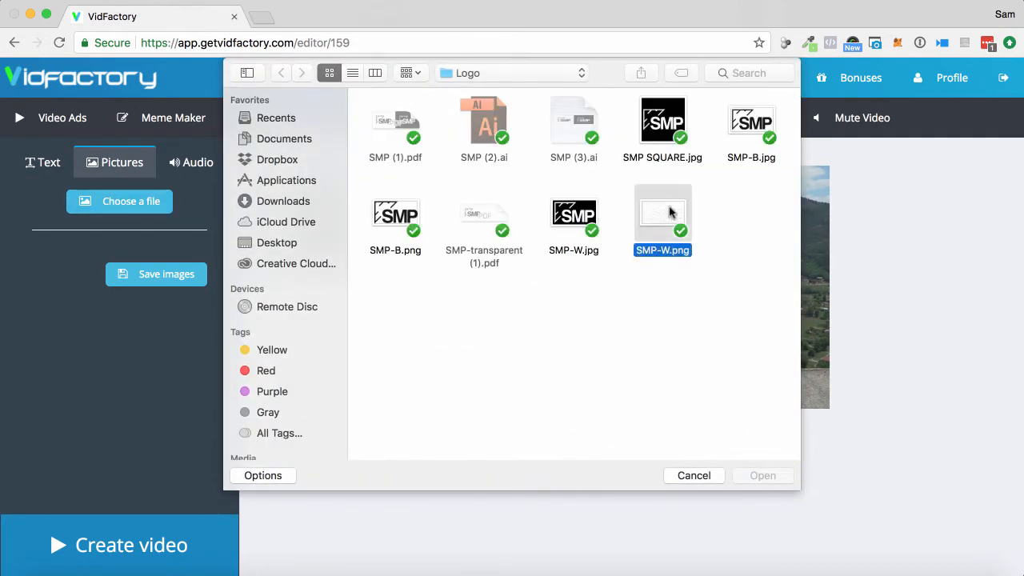
{"action": "left_click", "coordinate": [761, 475]}
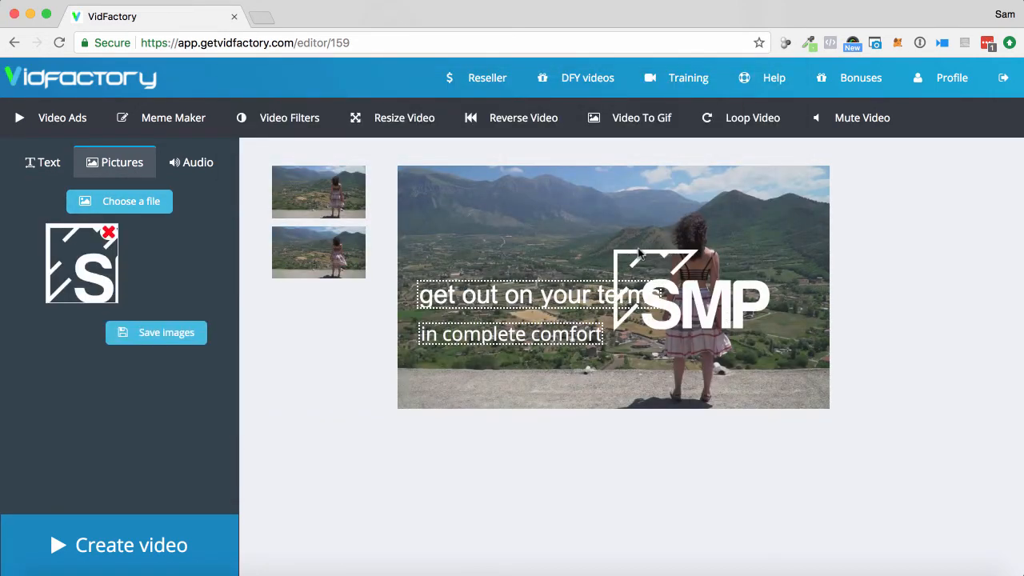
{"action": "left_click_drag", "start_coordinate": [690, 289], "coordinate": [510, 218]}
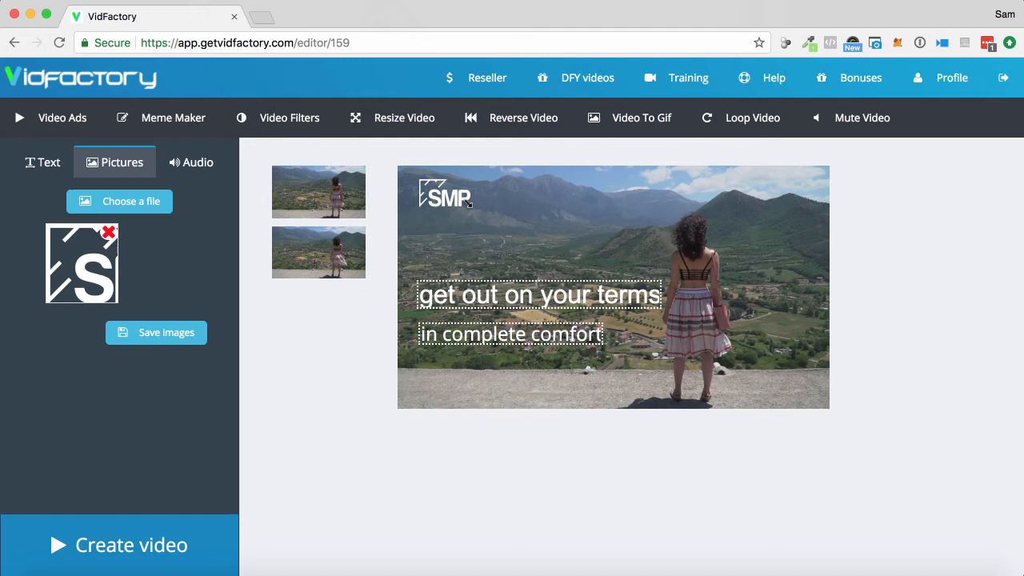
{"action": "left_click", "coordinate": [156, 333]}
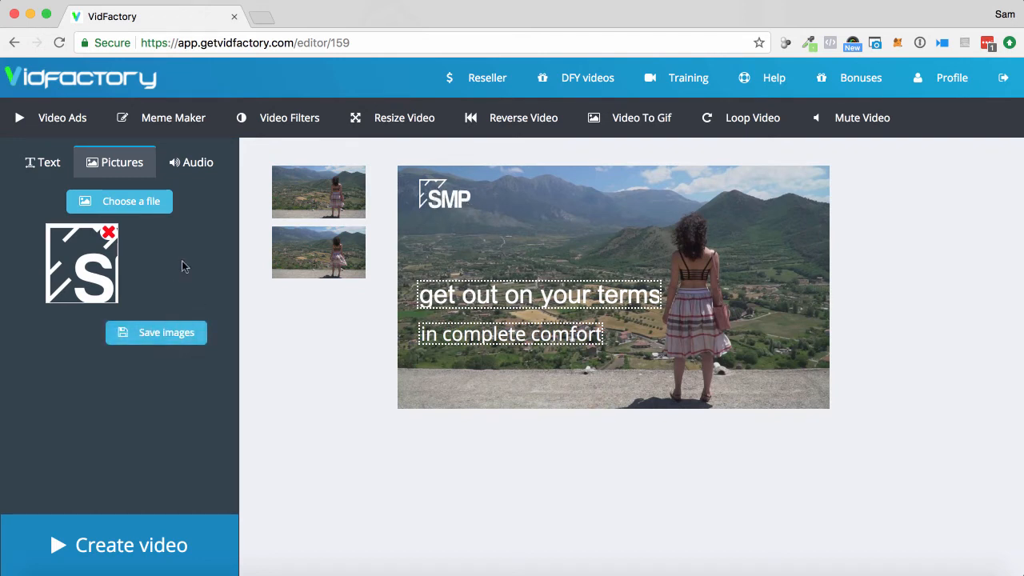
Start a music upload, then cancel without adding any audio.
{"action": "left_click", "coordinate": [196, 162]}
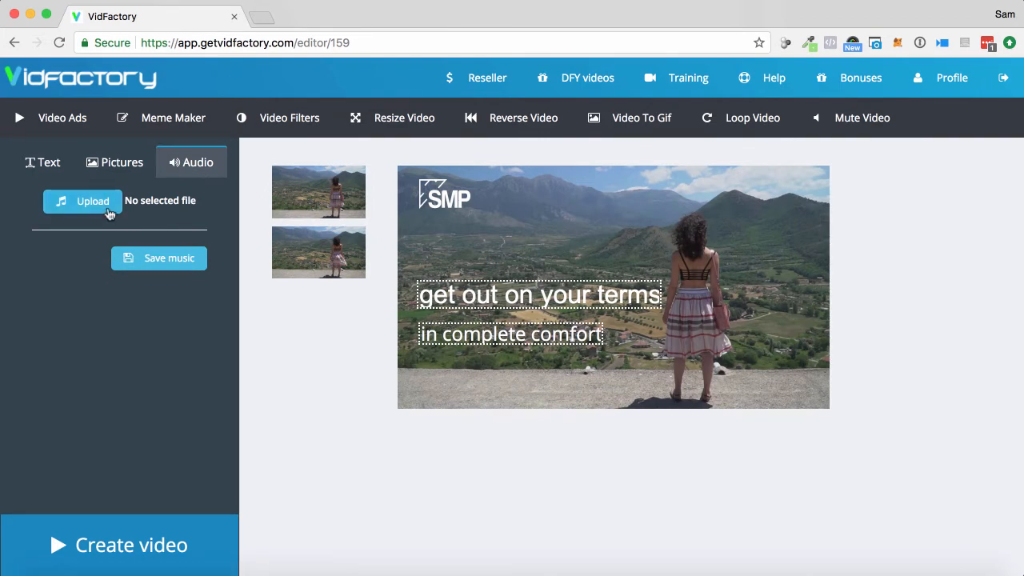
{"action": "left_click", "coordinate": [83, 201]}
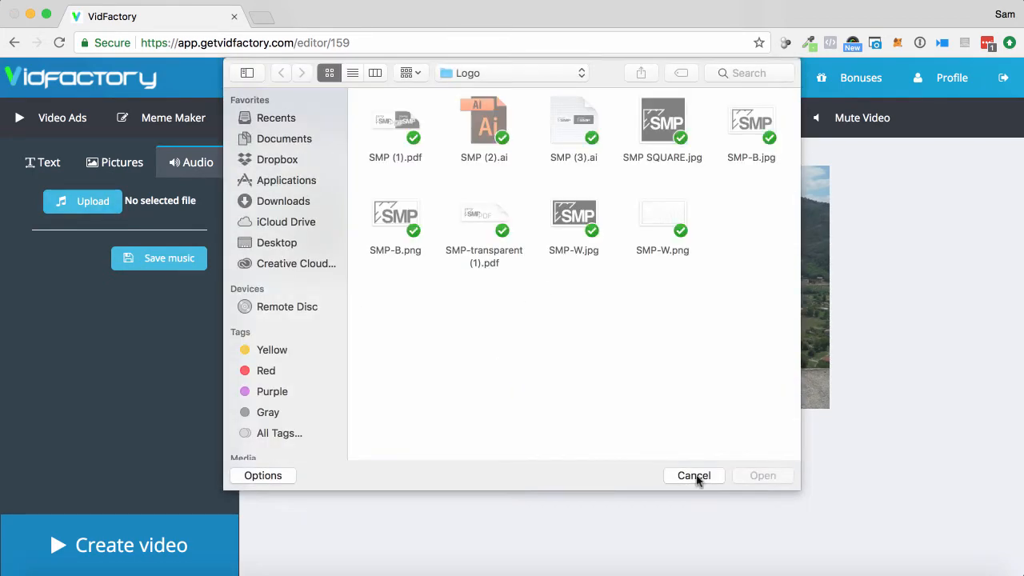
{"action": "left_click", "coordinate": [692, 475]}
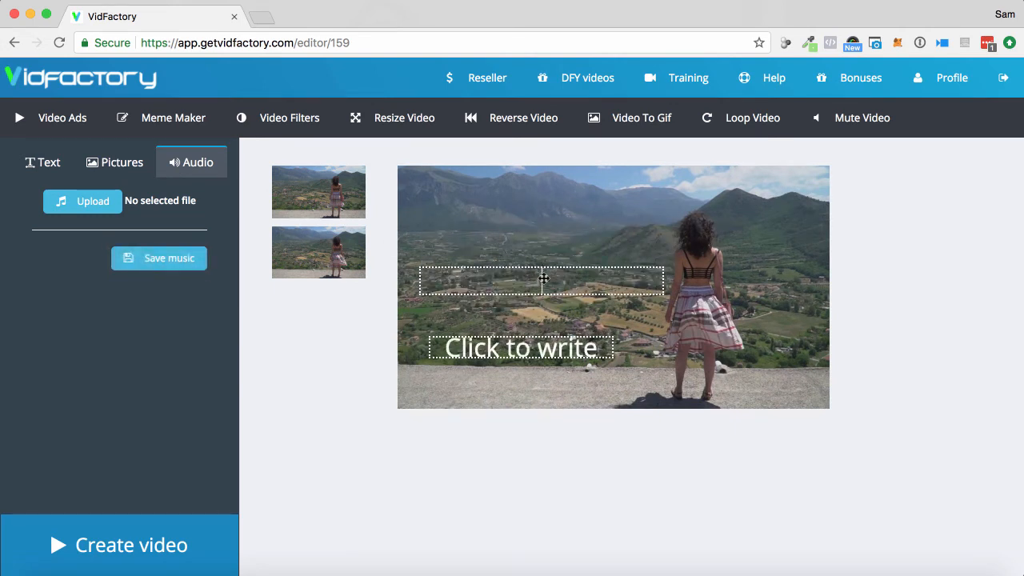
Caption the second scene 'find out more' above 'clothesshop.com' at 48px.
{"action": "type", "text": "ind out more"}
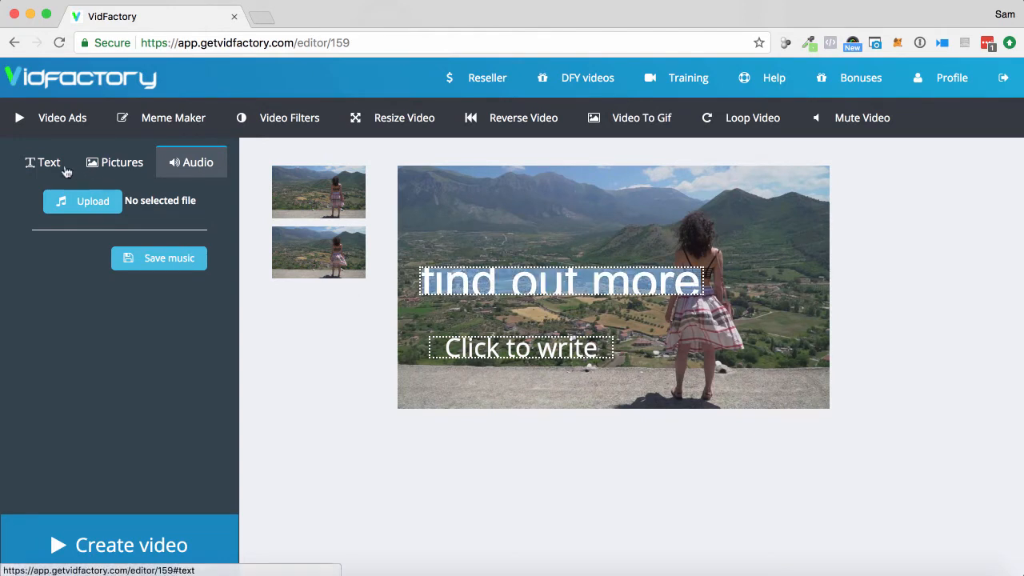
{"action": "left_click", "coordinate": [47, 163]}
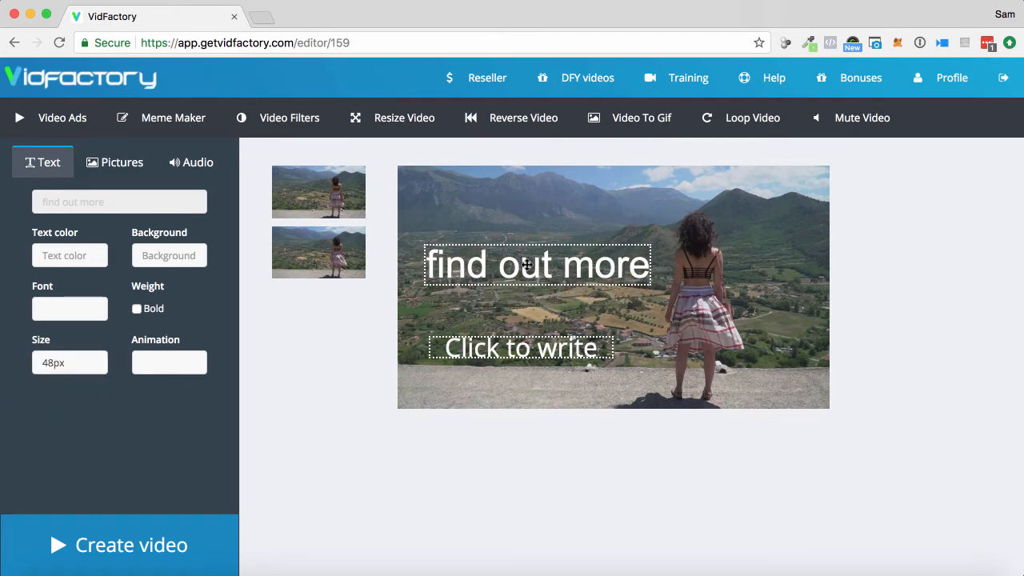
{"action": "left_click", "coordinate": [519, 346]}
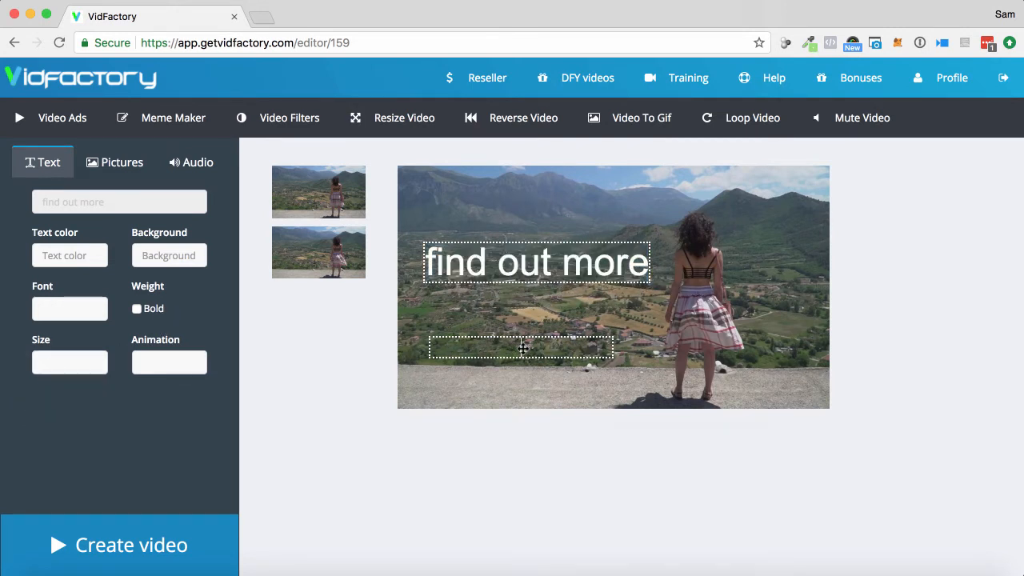
{"action": "type", "text": "lothes"}
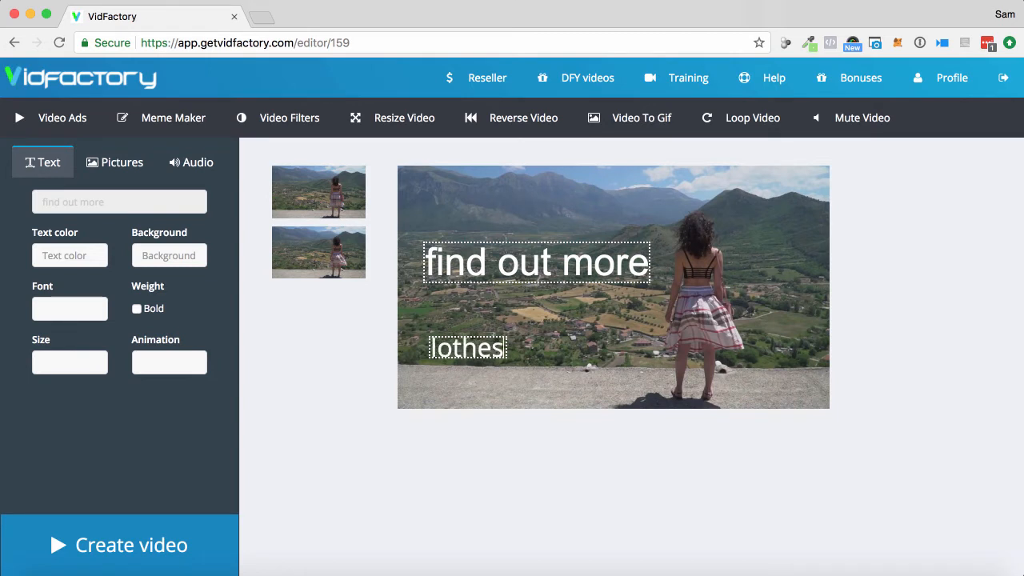
{"action": "type", "text": "shop.com"}
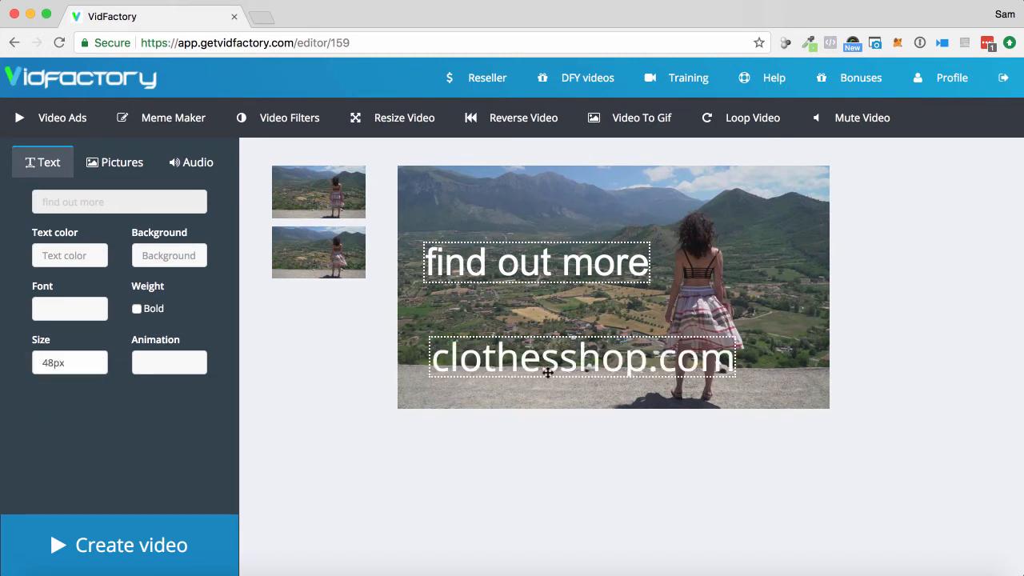
{"action": "mouse_move", "coordinate": [480, 438]}
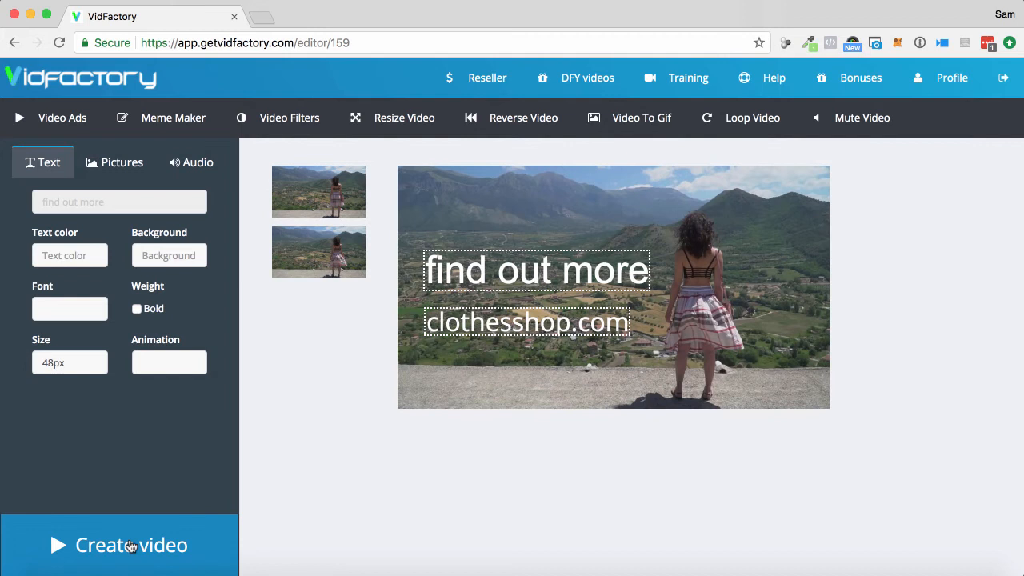
Create the clothing ad video and wait for rendering to complete.
{"action": "left_click", "coordinate": [131, 545]}
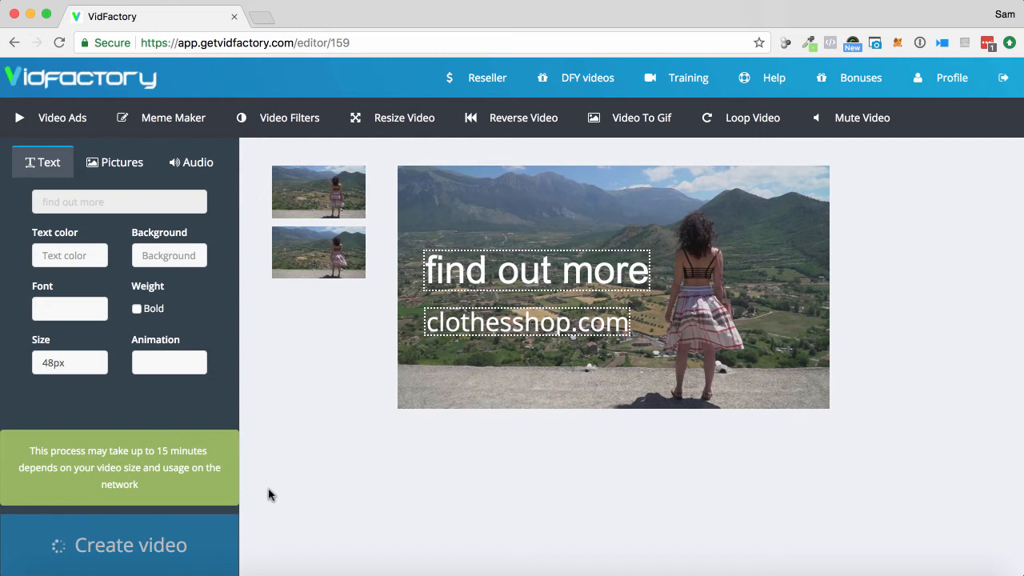
{"action": "mouse_move", "coordinate": [328, 494]}
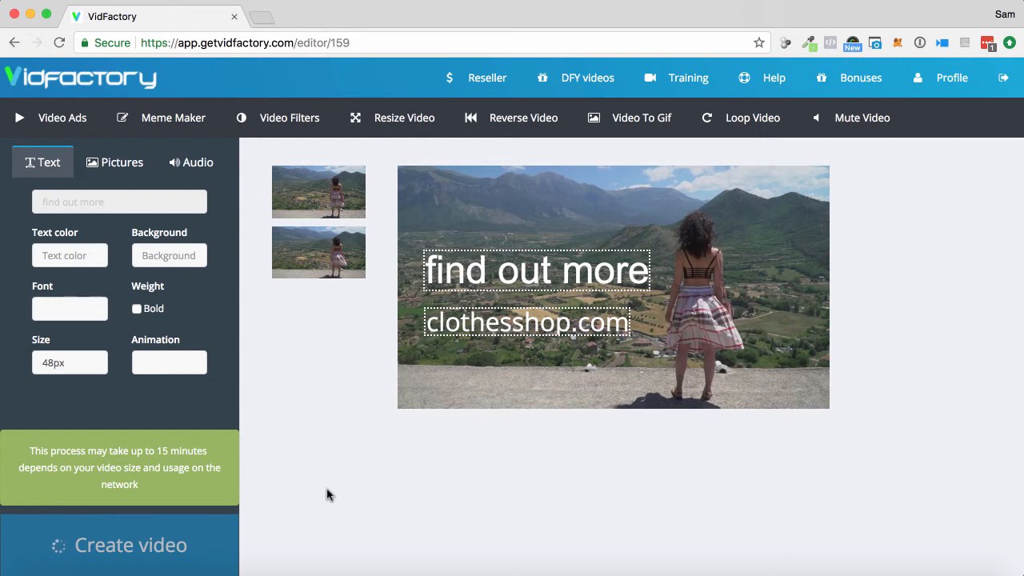
{"action": "left_click", "coordinate": [118, 545]}
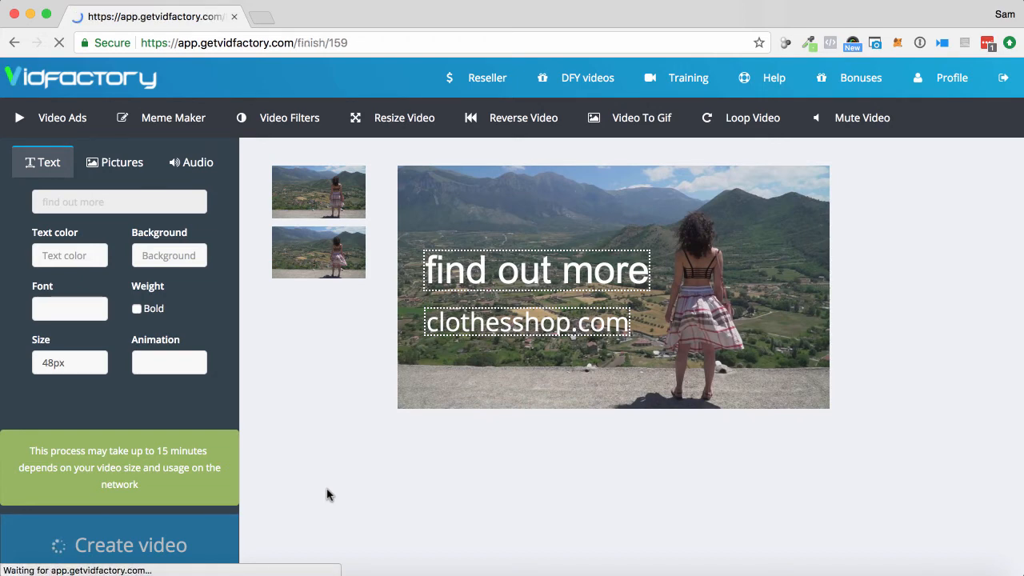
{"action": "left_click", "coordinate": [119, 544]}
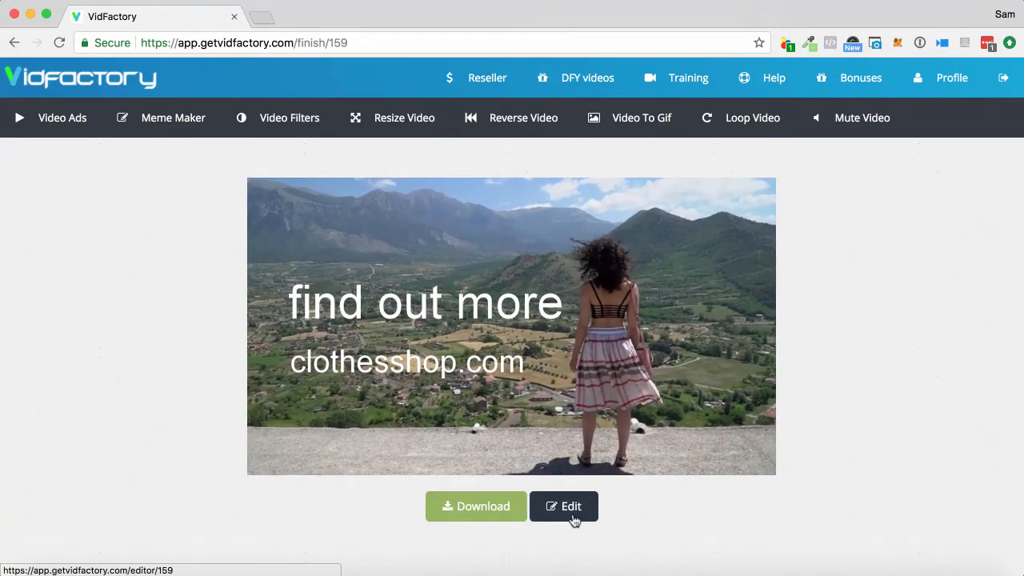
Play the 13-second finished ad through, then return to the VidFactory feature dashboard.
{"action": "left_click", "coordinate": [475, 506]}
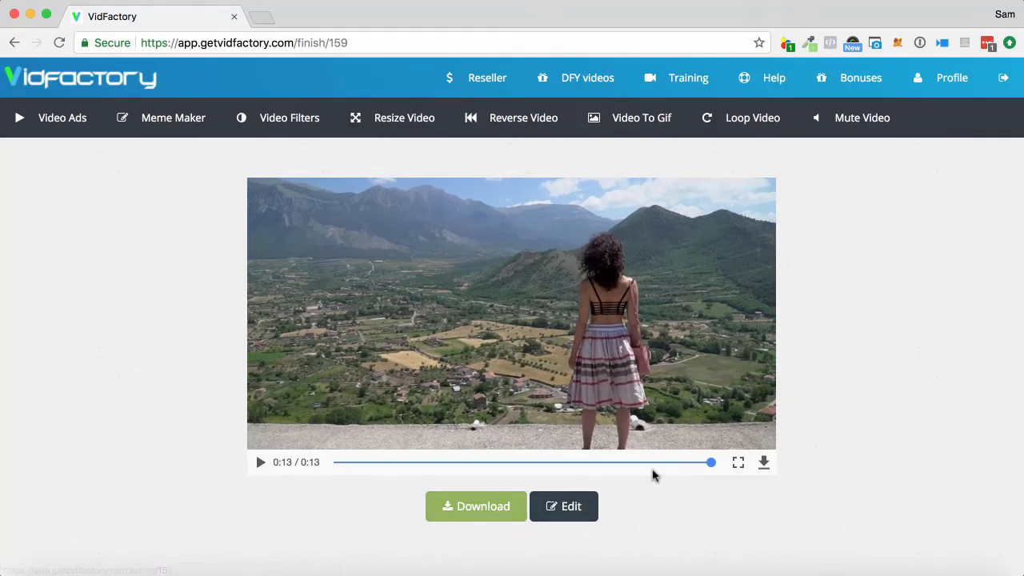
{"action": "left_click", "coordinate": [78, 77]}
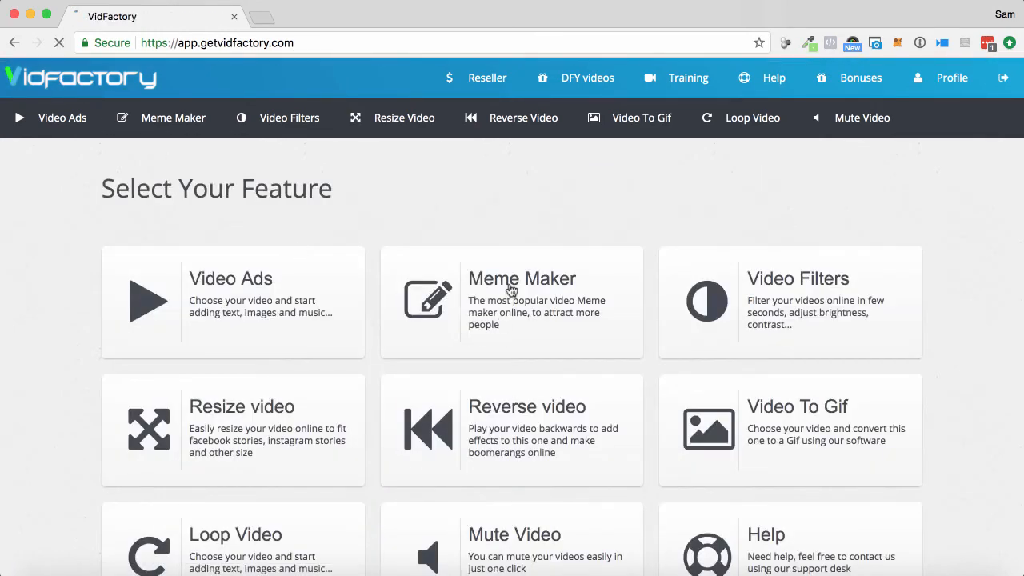
Start Meme Maker, search the fashion category, and choose the running woman clip.
{"action": "left_click", "coordinate": [511, 299]}
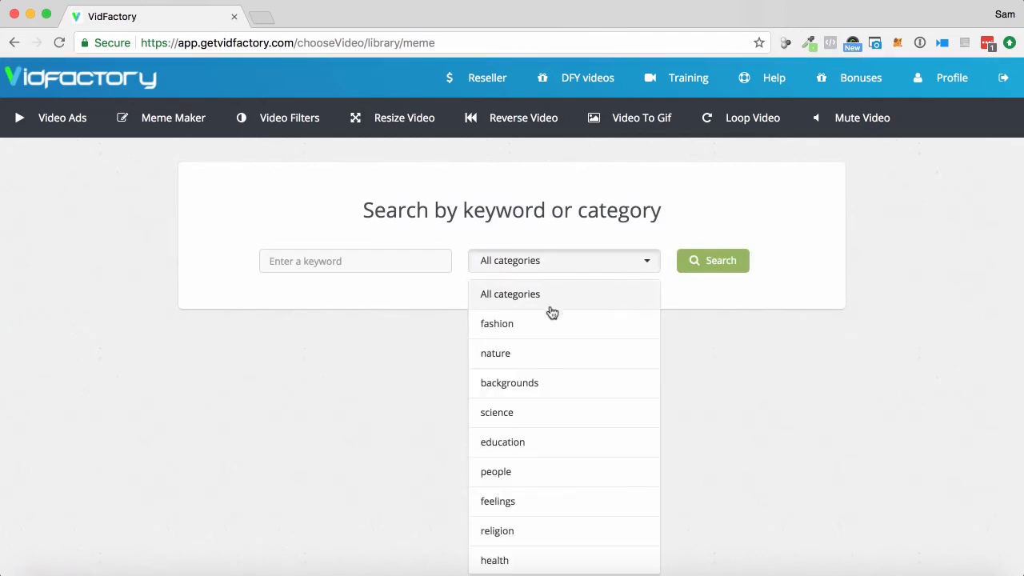
{"action": "left_click", "coordinate": [496, 323]}
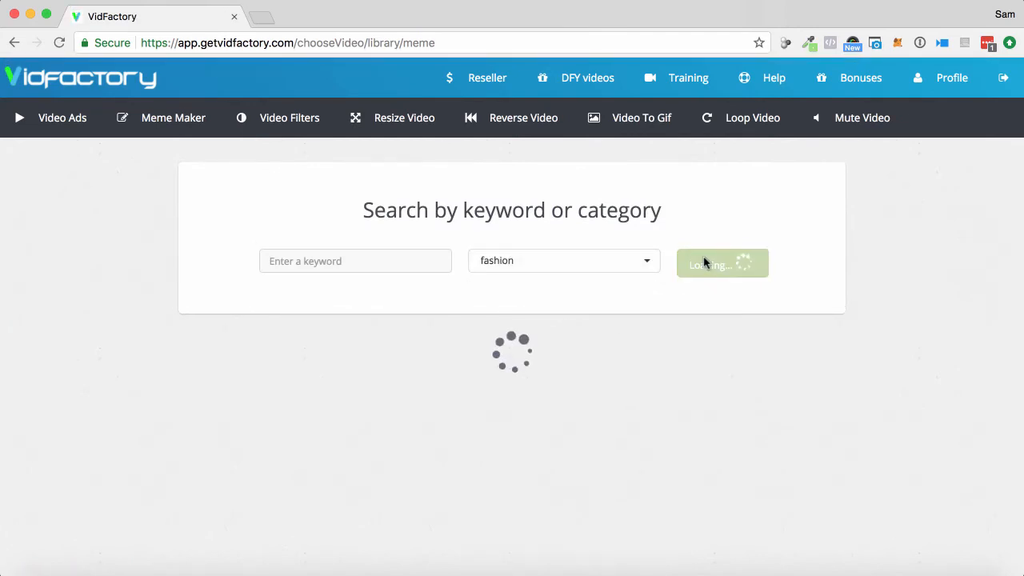
{"action": "left_click", "coordinate": [721, 264]}
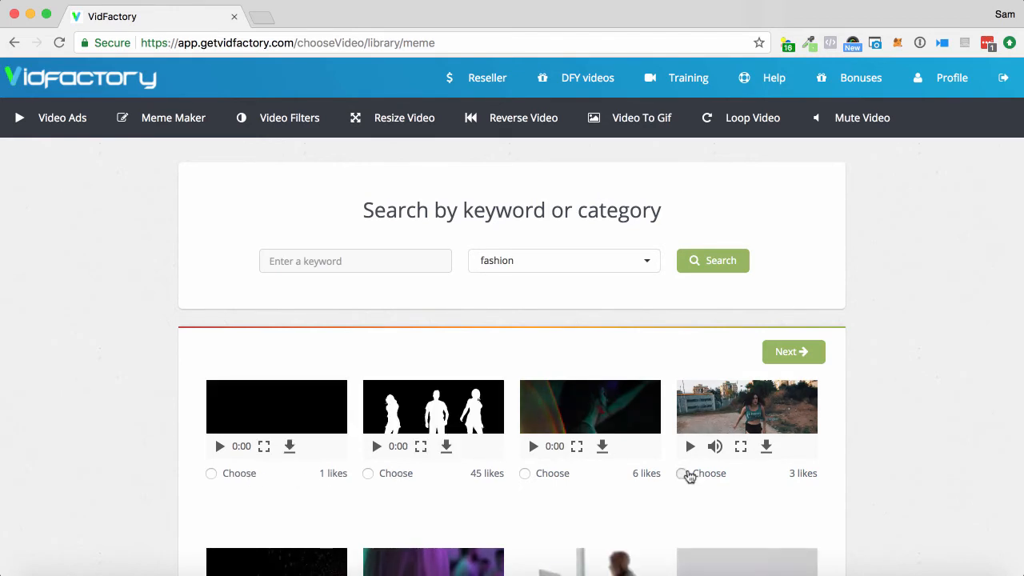
{"action": "left_click", "coordinate": [680, 473]}
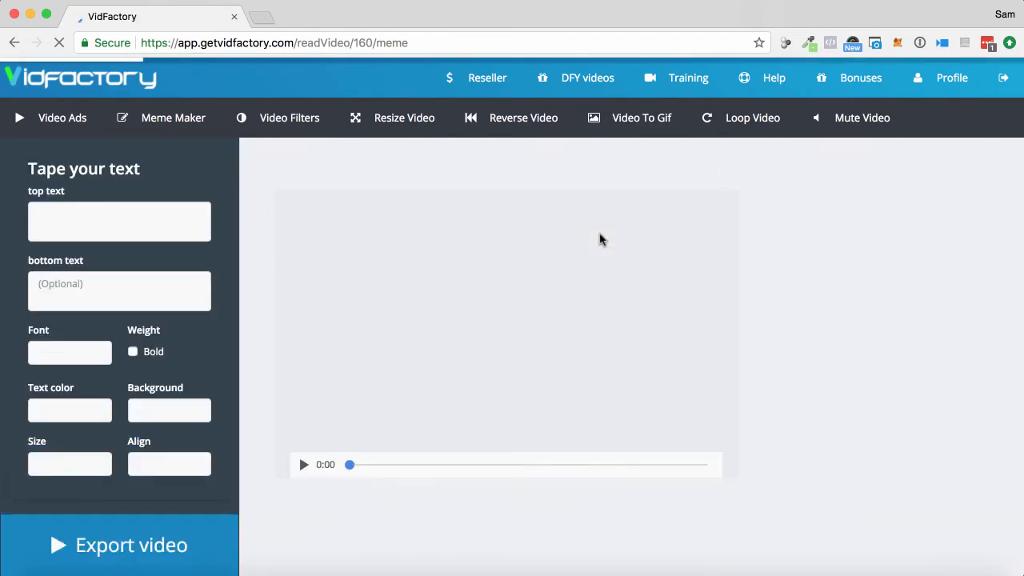
Caption the meme 'demo demo demo' on top and 'demo demo dmeo' below, then preview it.
{"action": "left_click", "coordinate": [303, 464]}
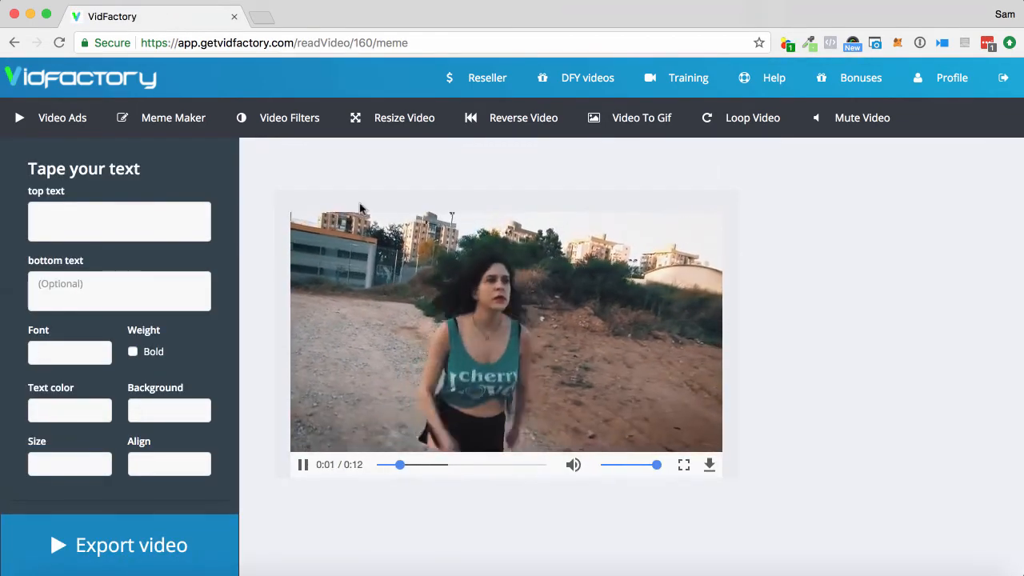
{"action": "left_click", "coordinate": [119, 221]}
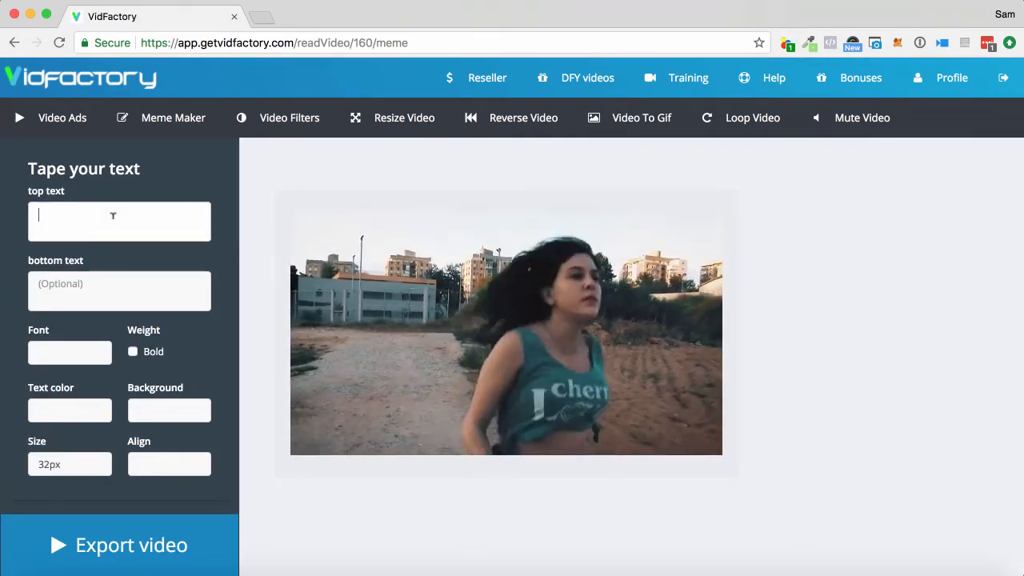
{"action": "type", "text": "demo demo demo"}
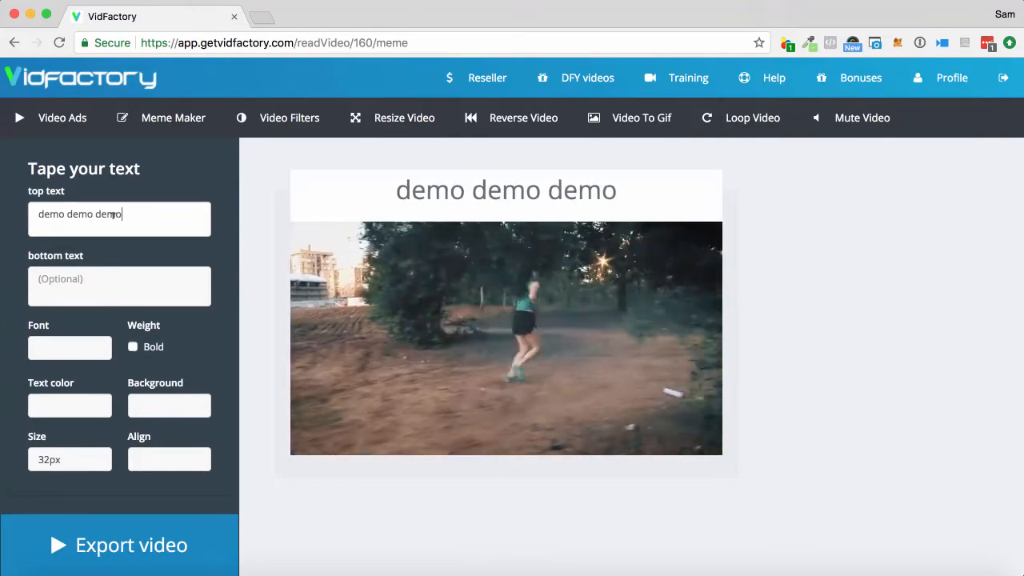
{"action": "type", "text": "demo demo dmeo"}
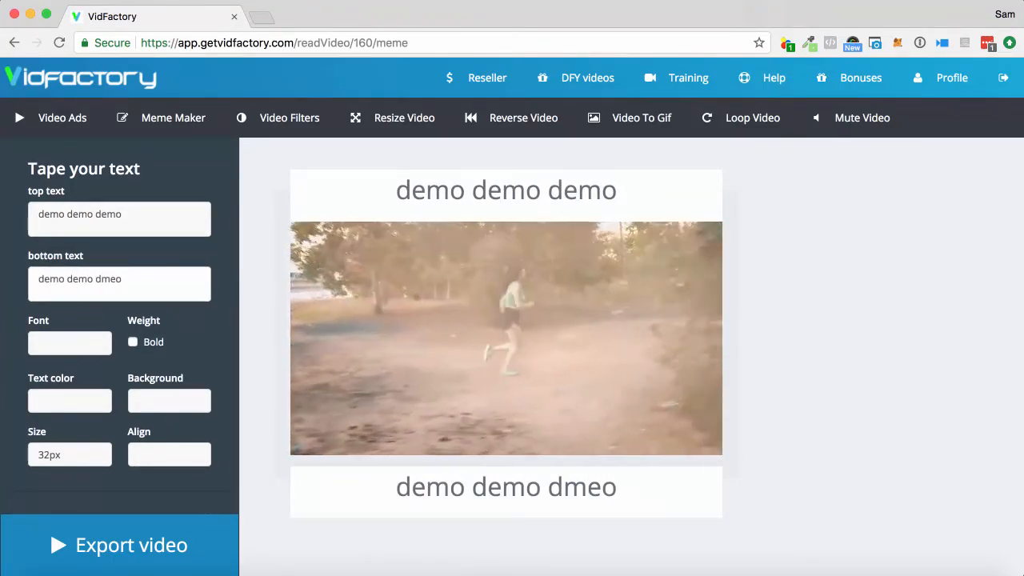
{"action": "left_click", "coordinate": [505, 336]}
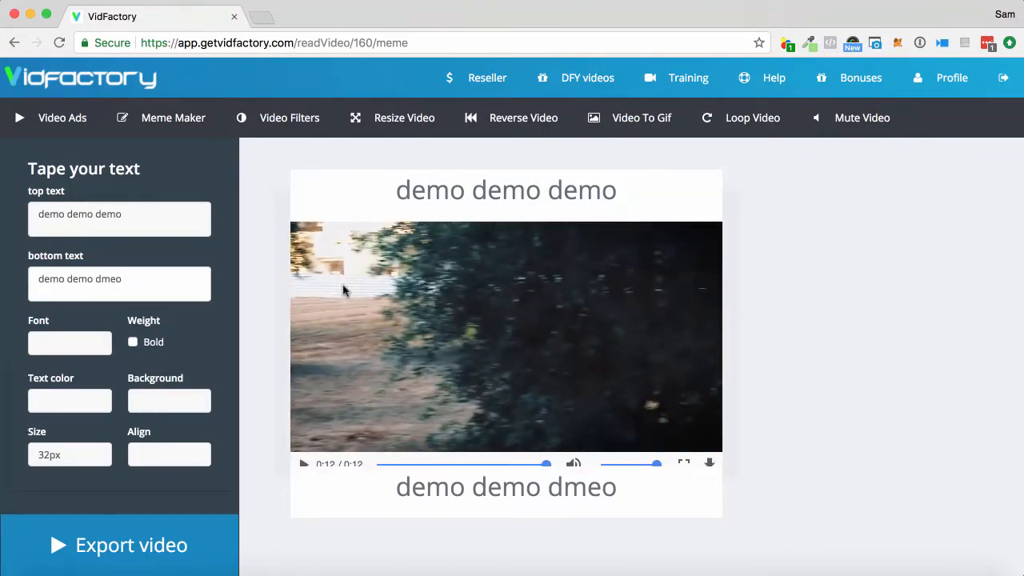
Open Video Filters and search the clip library for the nature category.
{"action": "left_click", "coordinate": [288, 117]}
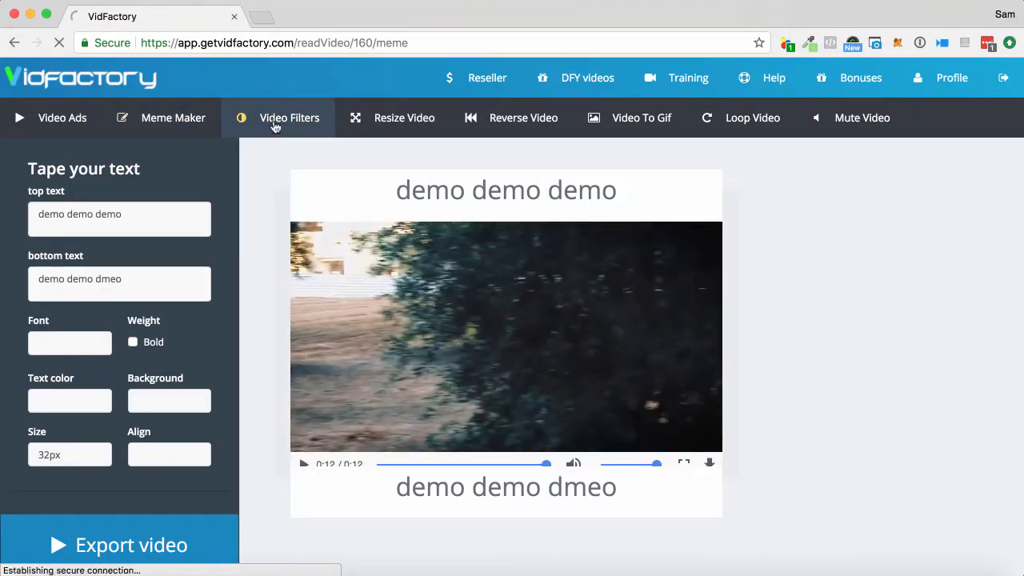
{"action": "left_click", "coordinate": [288, 117]}
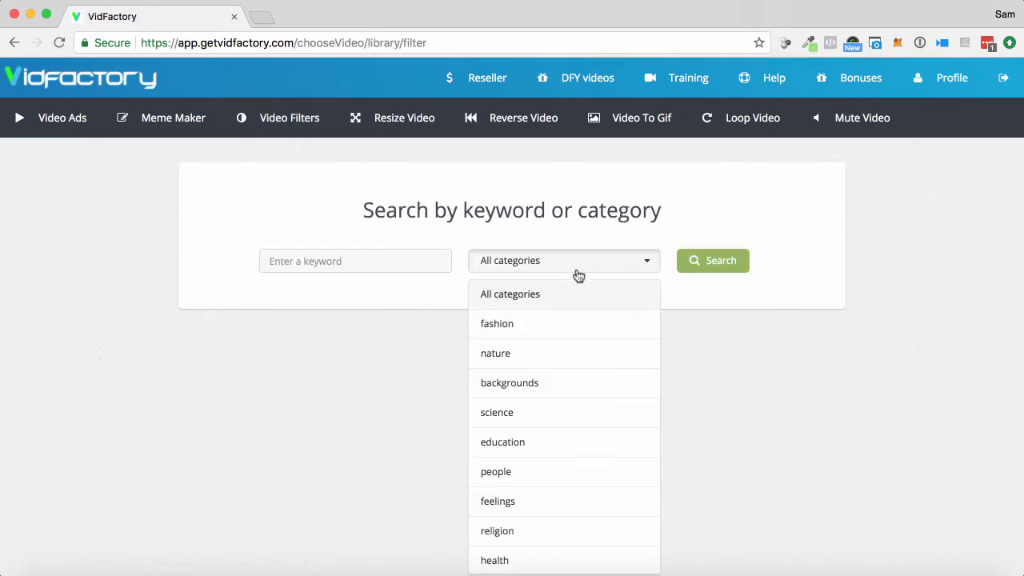
{"action": "left_click", "coordinate": [495, 352]}
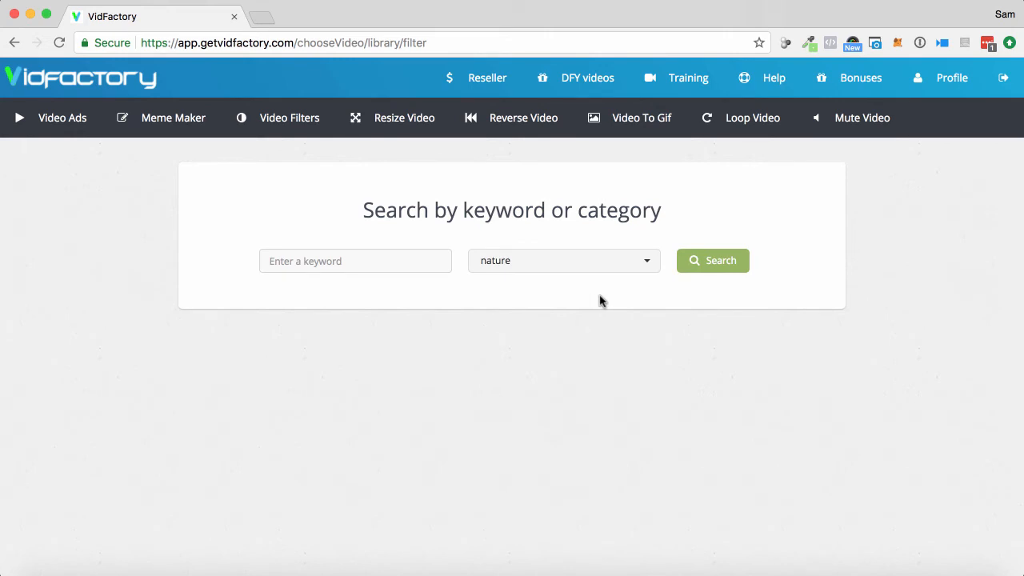
{"action": "left_click", "coordinate": [712, 260]}
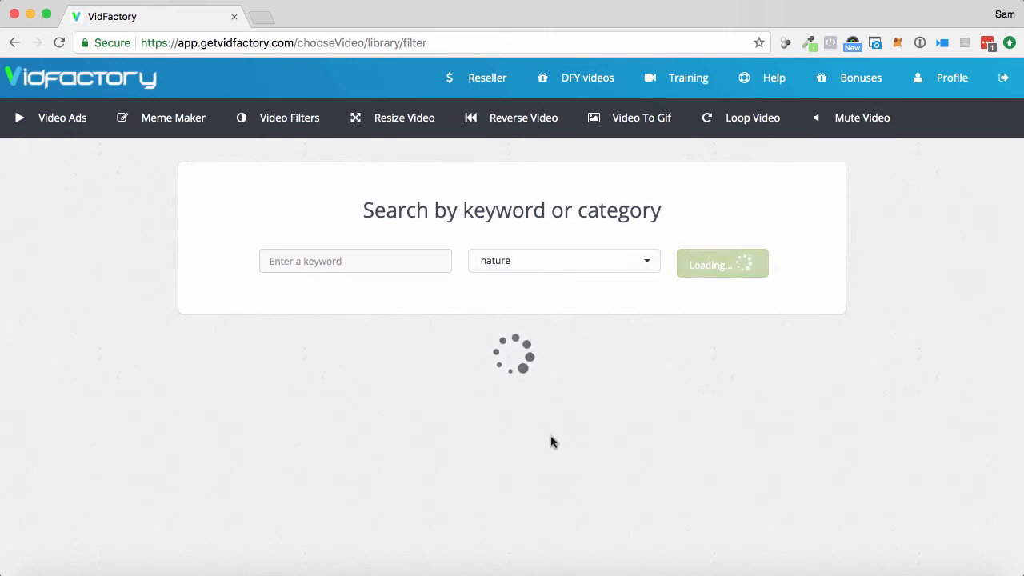
{"action": "left_click", "coordinate": [721, 263]}
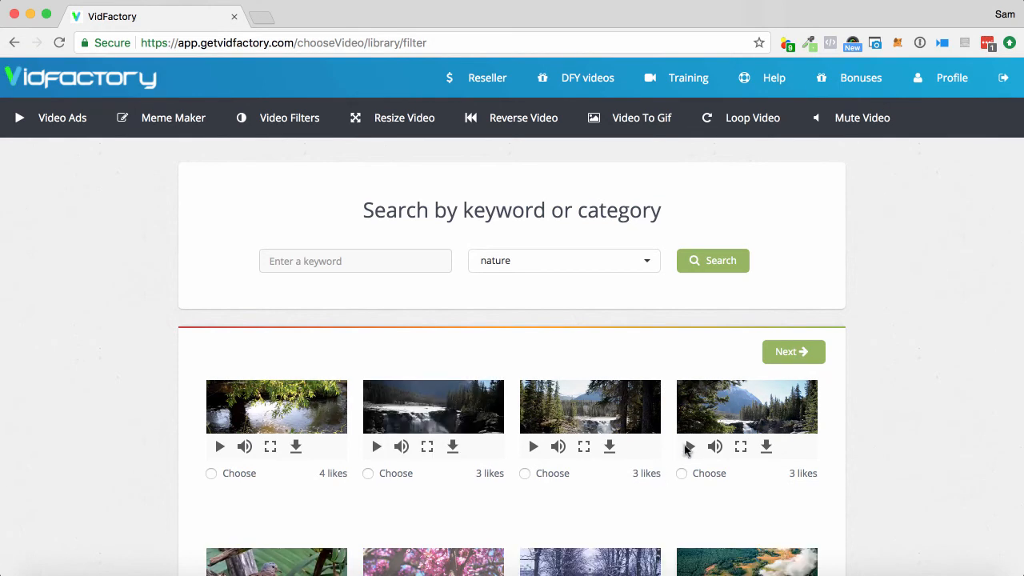
Choose the mountain waterfall clip and try the blue, yellow-green and another colour filter.
{"action": "left_click", "coordinate": [681, 477]}
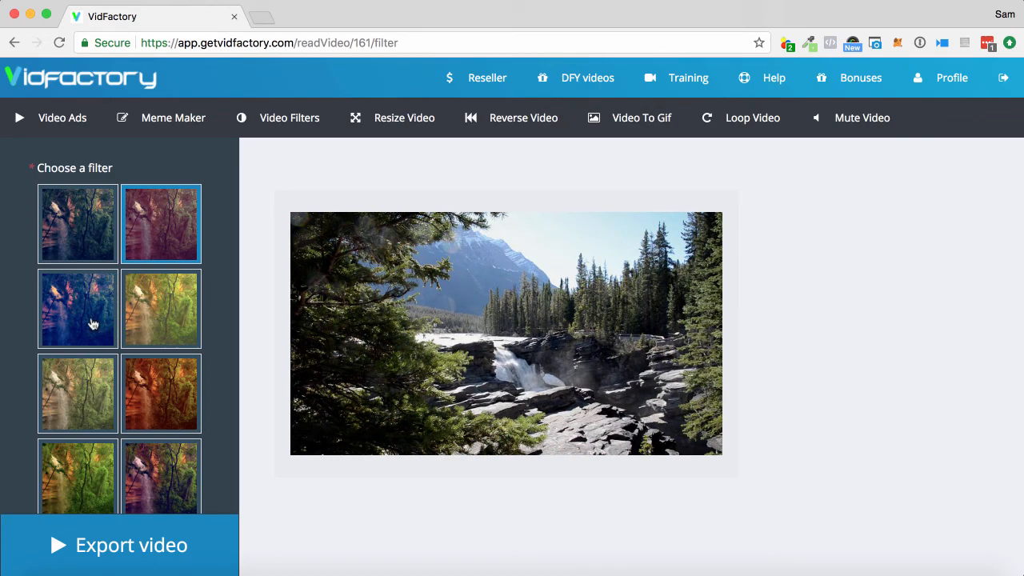
{"action": "left_click", "coordinate": [77, 308]}
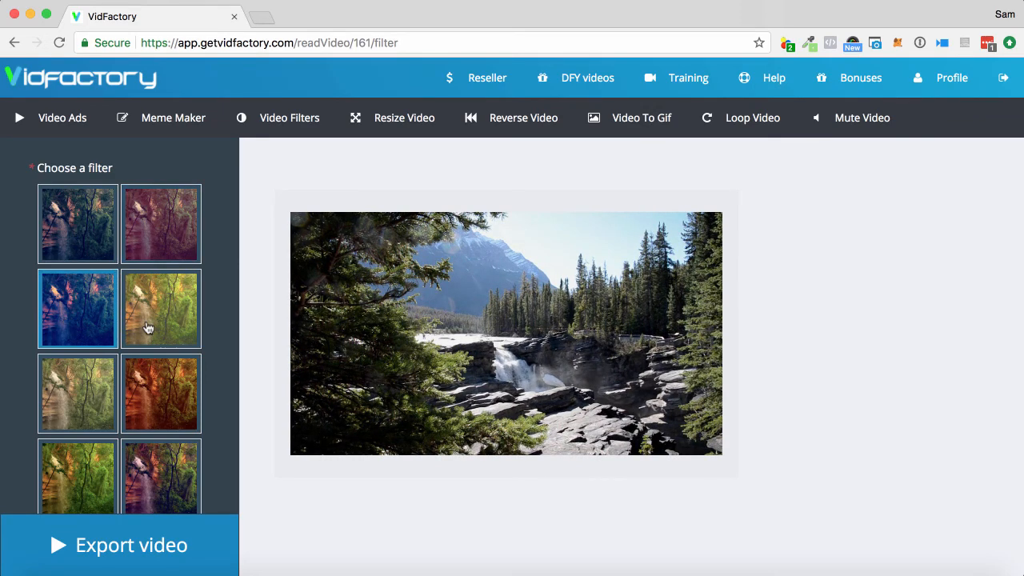
{"action": "left_click", "coordinate": [161, 308]}
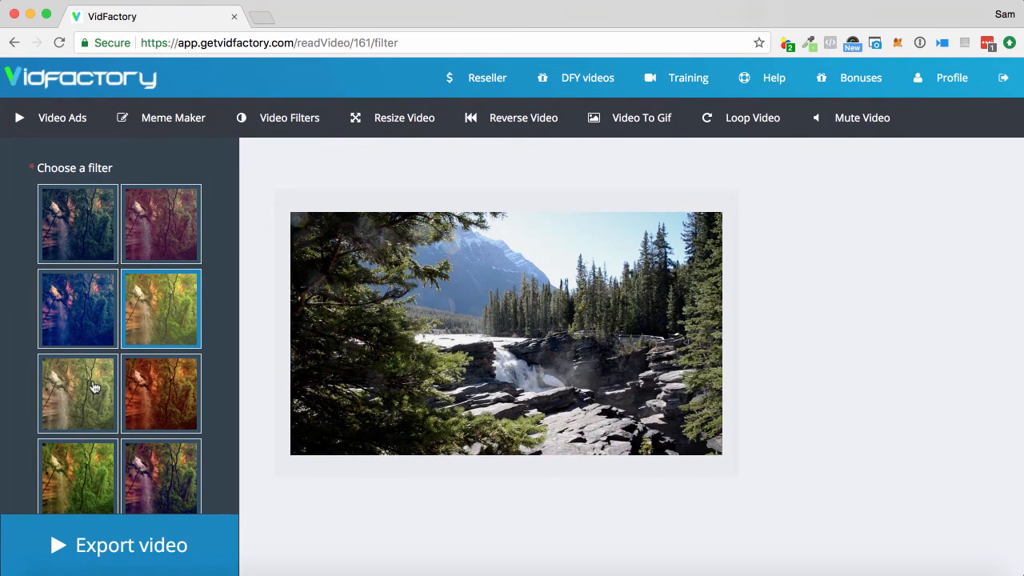
{"action": "left_click", "coordinate": [78, 393]}
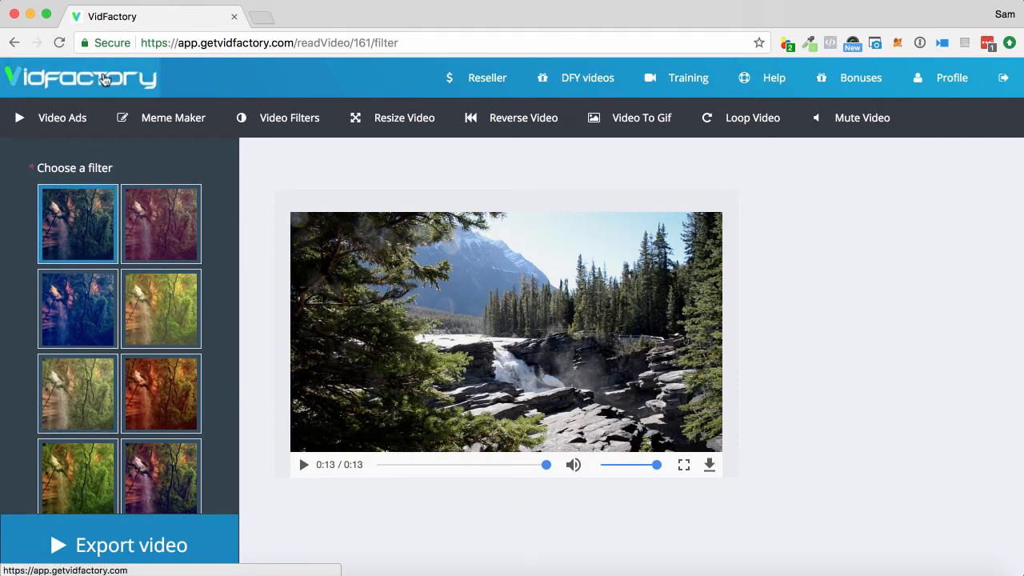
{"action": "left_click", "coordinate": [80, 78]}
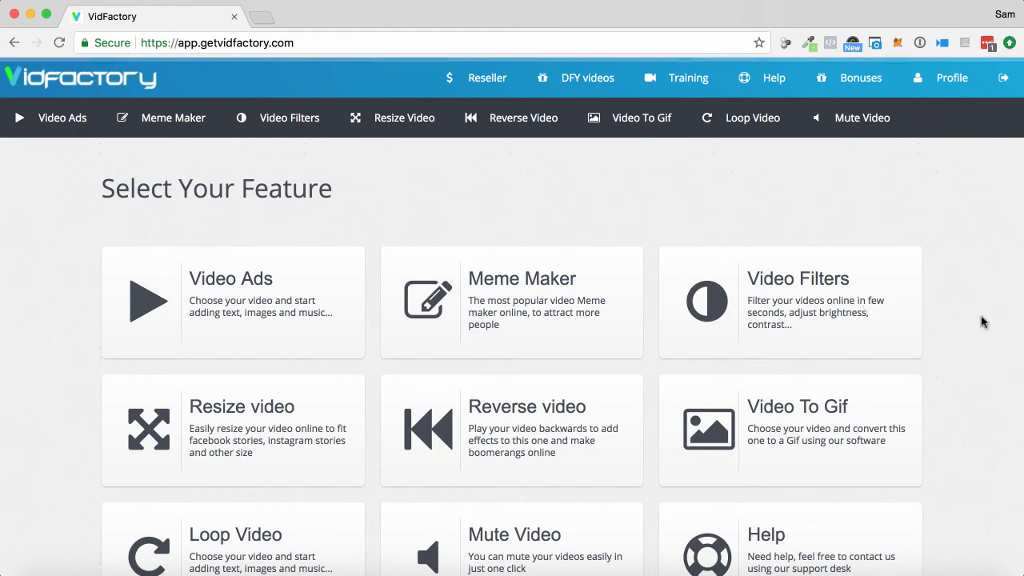
{"action": "scroll", "scroll_direction": "down", "scroll_amount": 3}
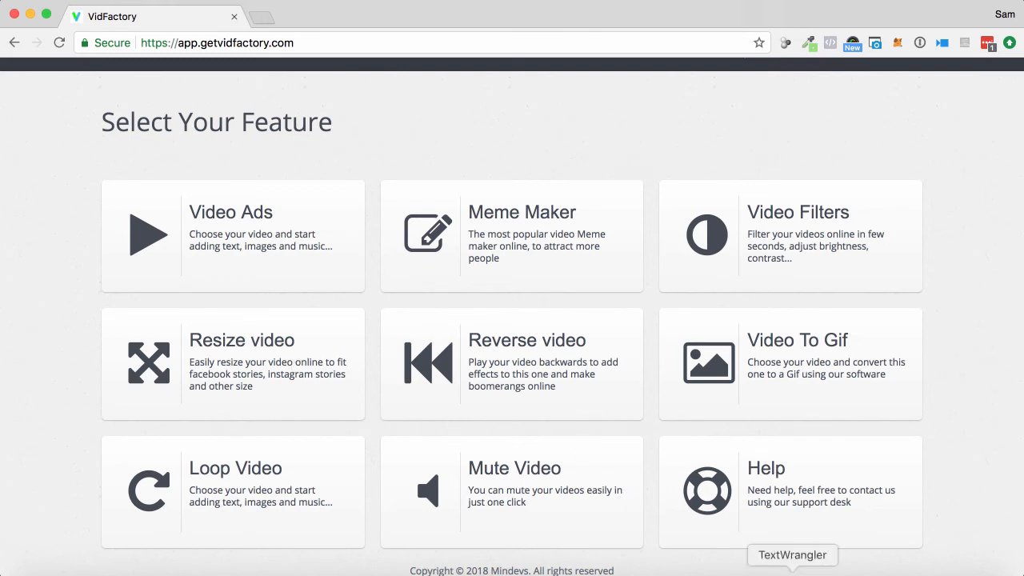
{"action": "mouse_move", "coordinate": [325, 388]}
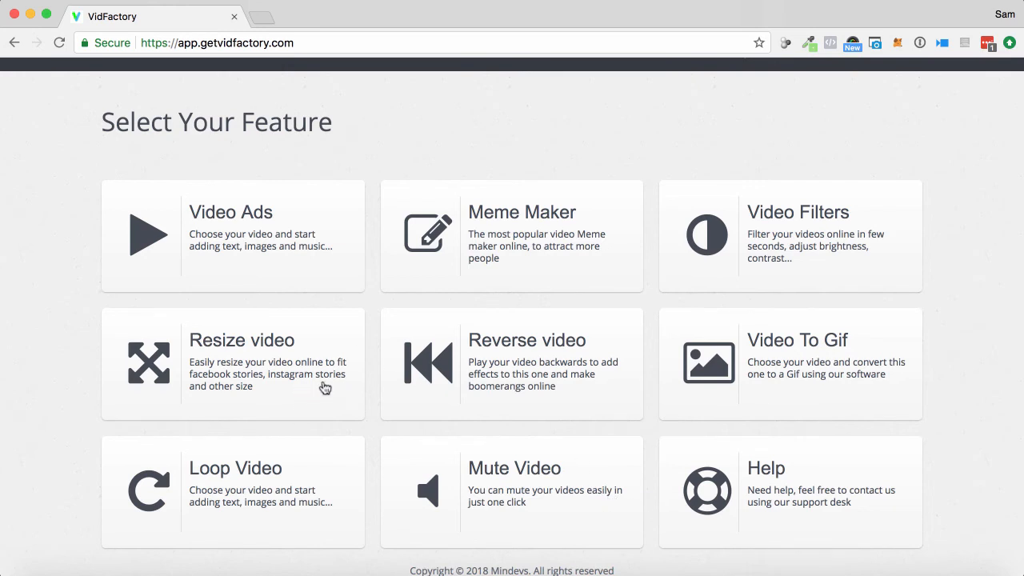
{"action": "mouse_move", "coordinate": [313, 392]}
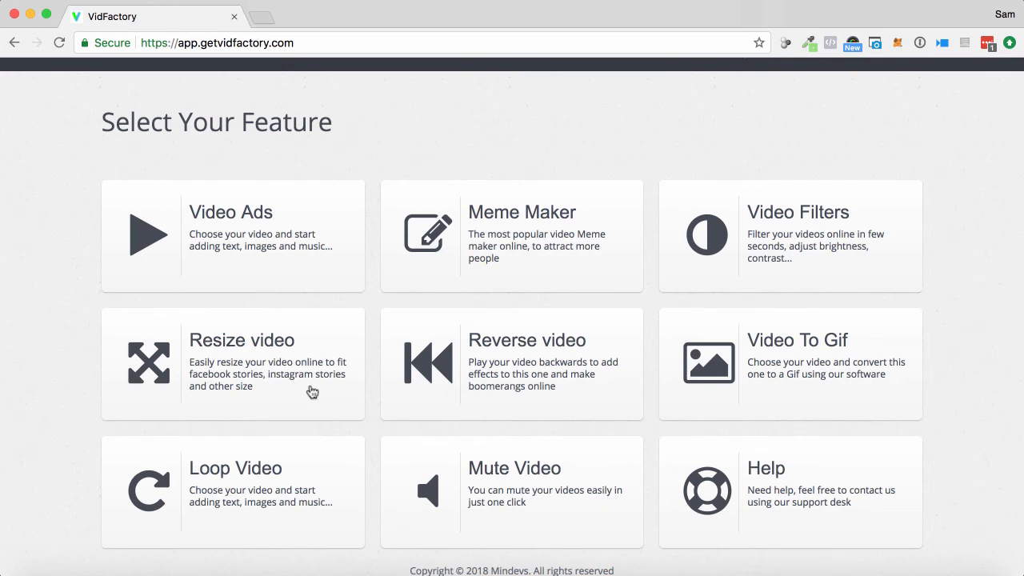
{"action": "mouse_move", "coordinate": [533, 386]}
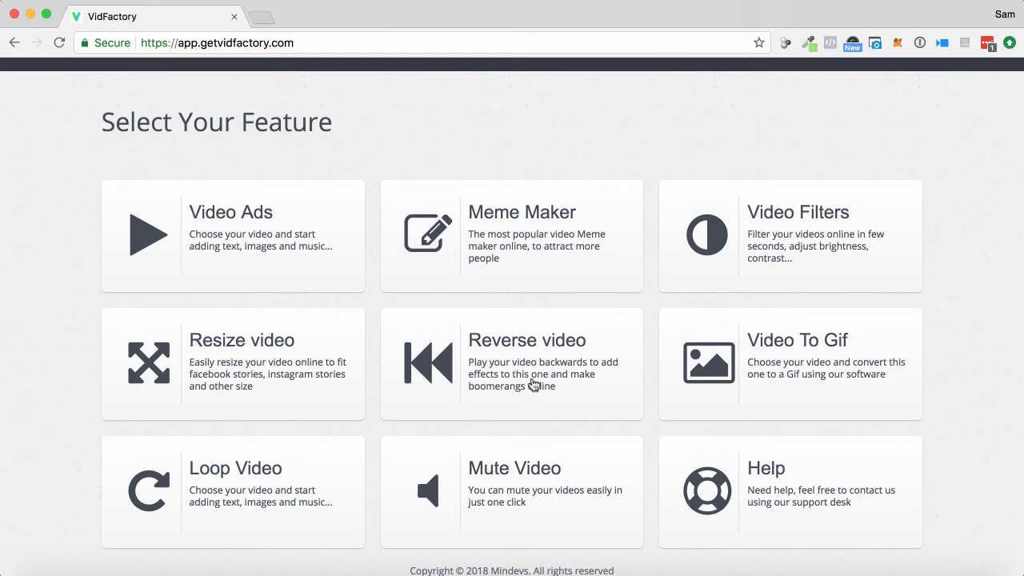
{"action": "mouse_move", "coordinate": [548, 398]}
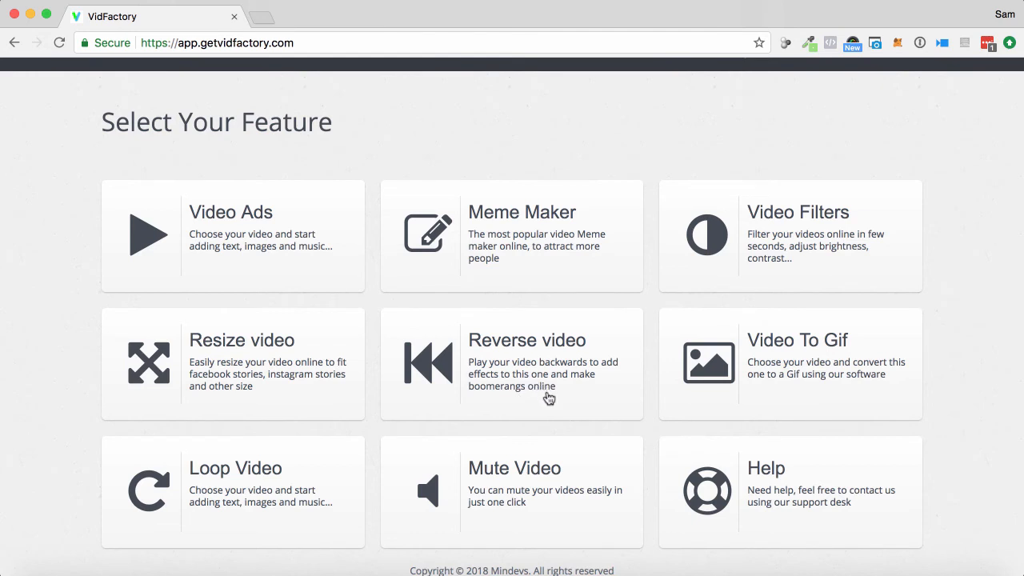
{"action": "mouse_move", "coordinate": [809, 373]}
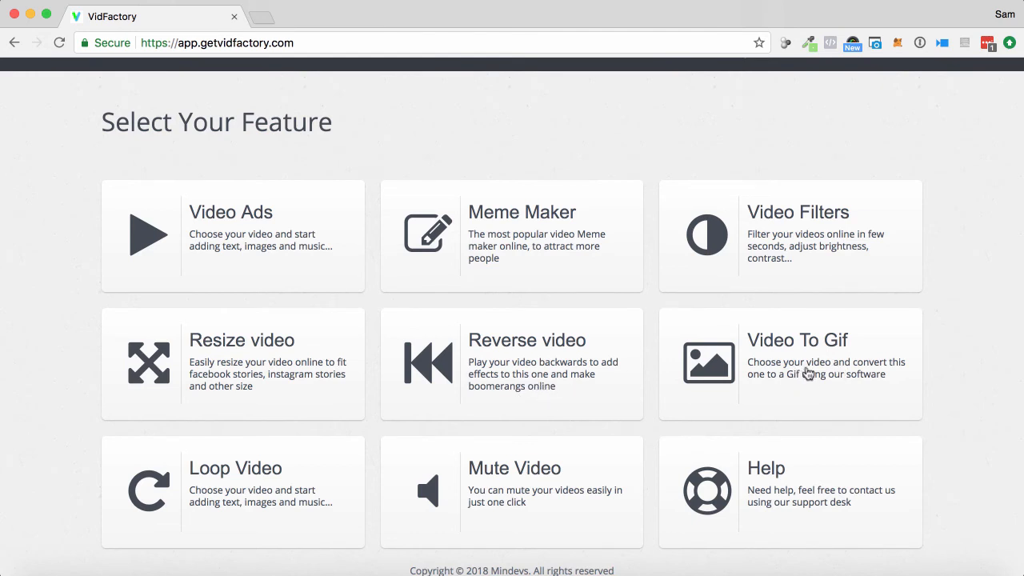
{"action": "mouse_move", "coordinate": [467, 430]}
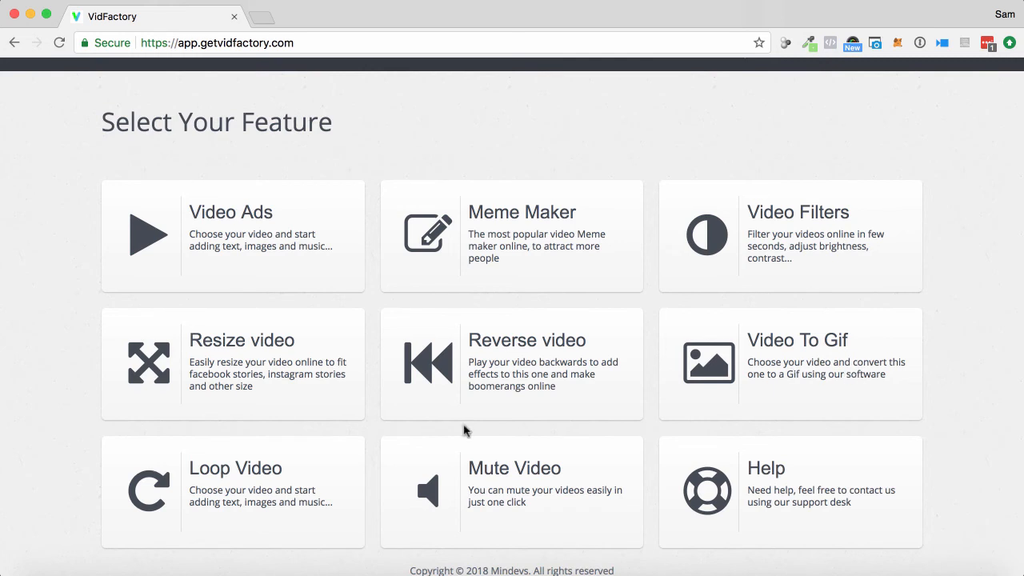
{"action": "mouse_move", "coordinate": [405, 494]}
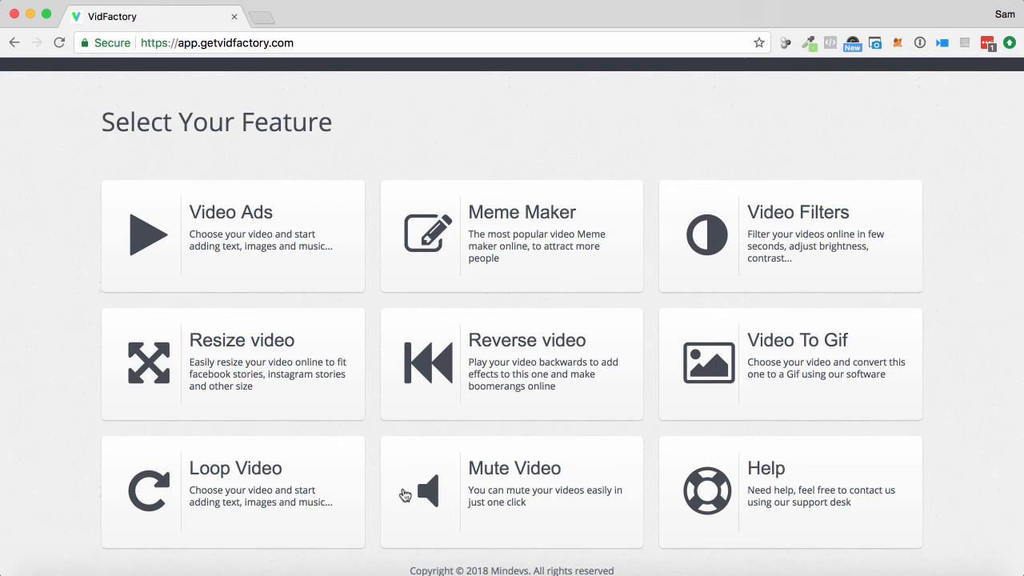
{"action": "mouse_move", "coordinate": [691, 162]}
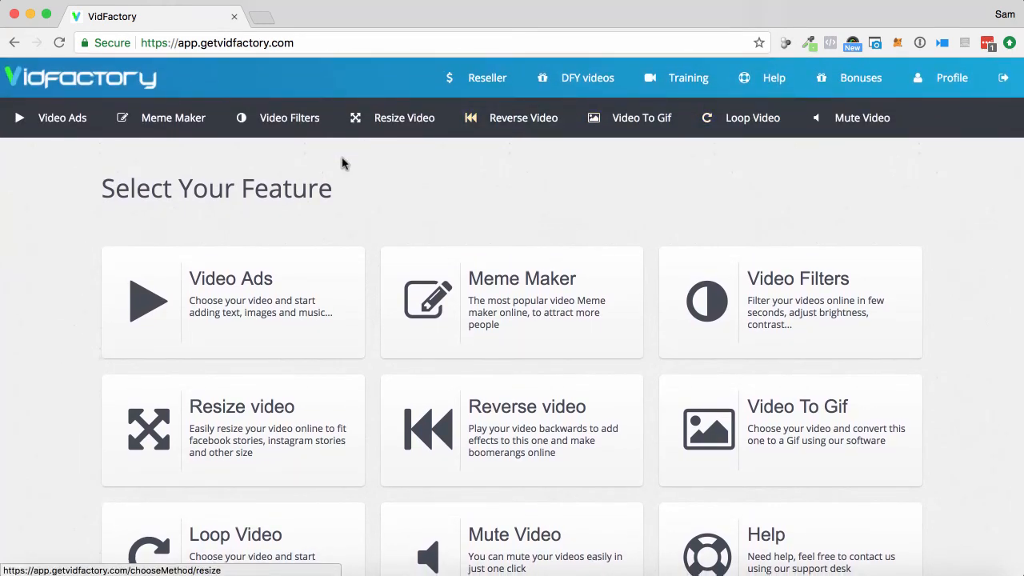
{"action": "mouse_move", "coordinate": [438, 274]}
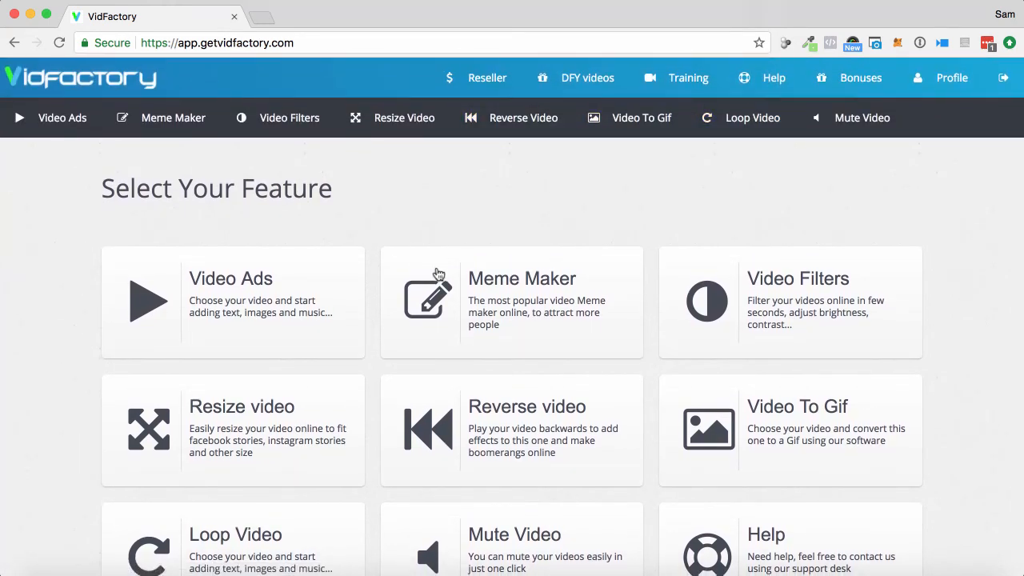
{"action": "mouse_move", "coordinate": [602, 340]}
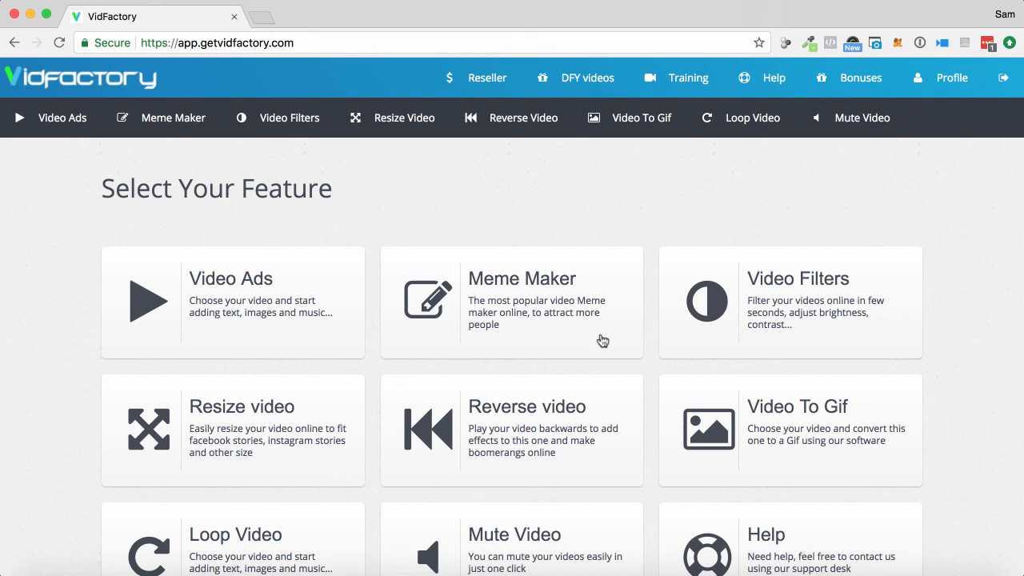
{"action": "mouse_move", "coordinate": [674, 301]}
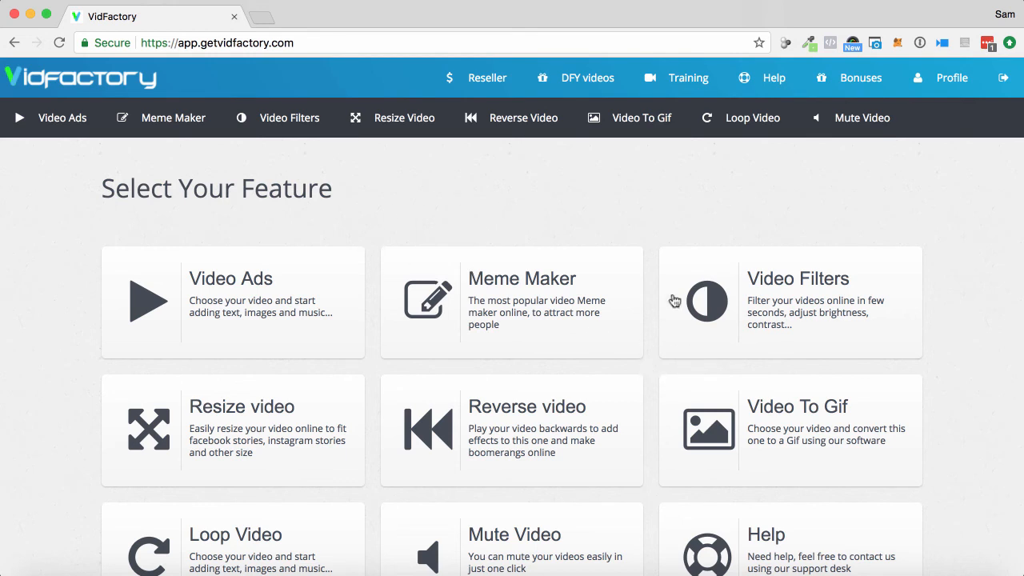
{"action": "mouse_move", "coordinate": [579, 245]}
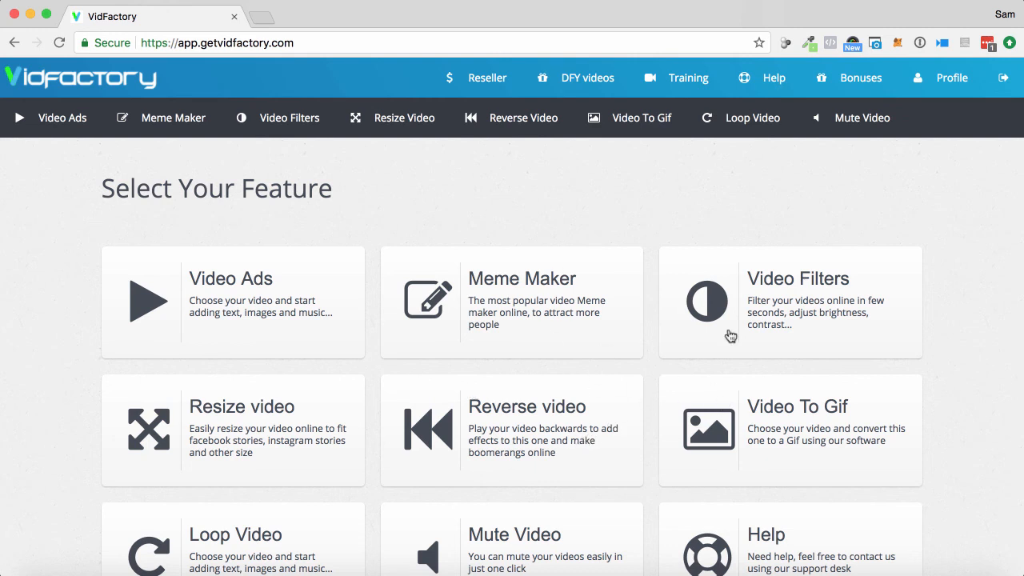
{"action": "mouse_move", "coordinate": [593, 379]}
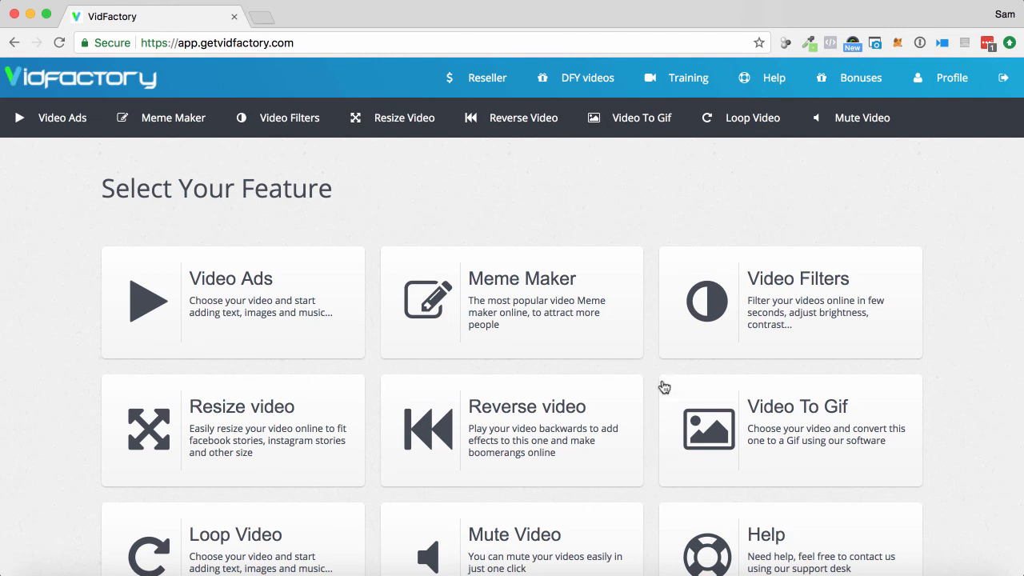
{"action": "mouse_move", "coordinate": [474, 226]}
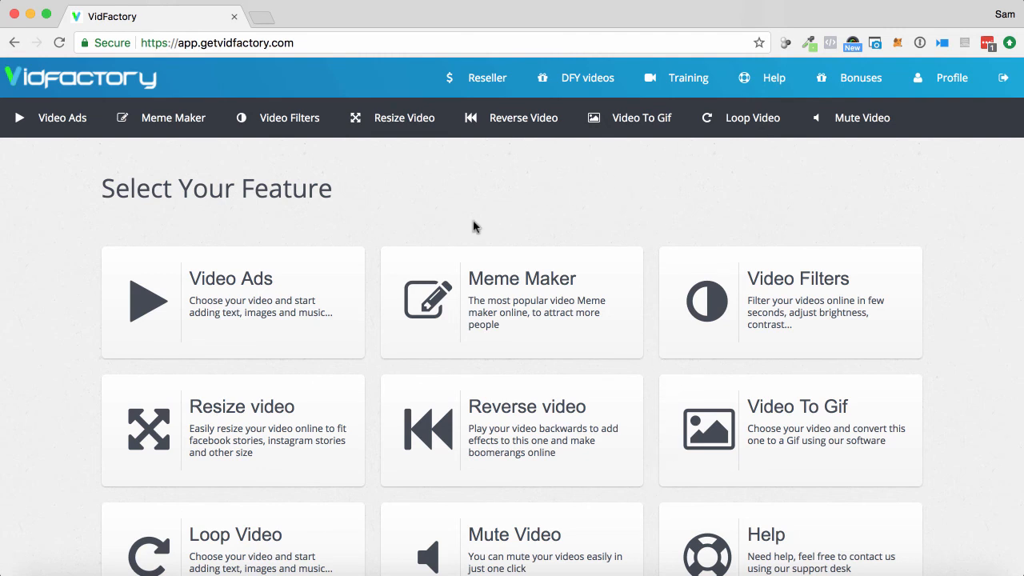
{"action": "mouse_move", "coordinate": [376, 374]}
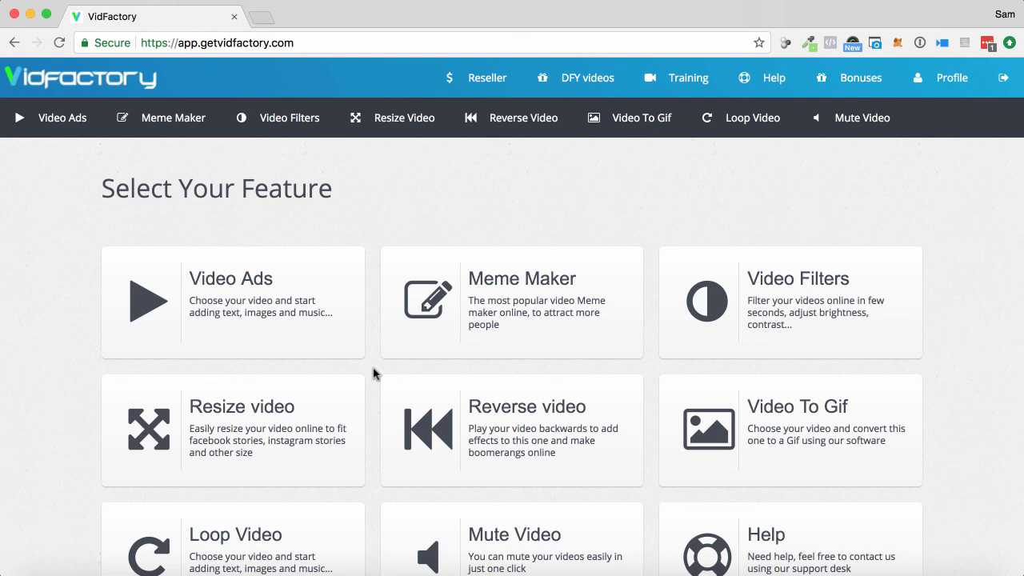
{"action": "mouse_move", "coordinate": [388, 313]}
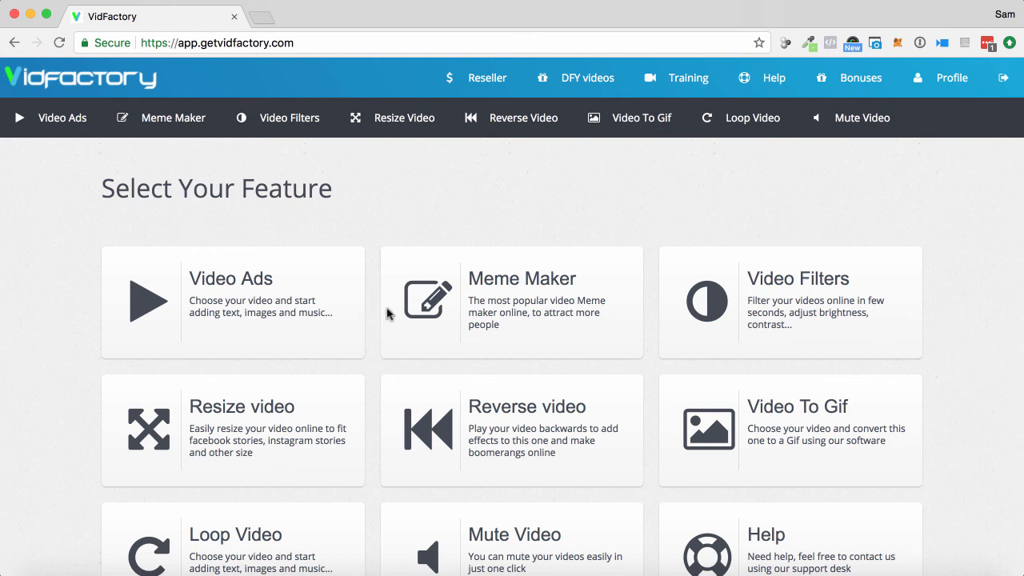
{"action": "mouse_move", "coordinate": [388, 265]}
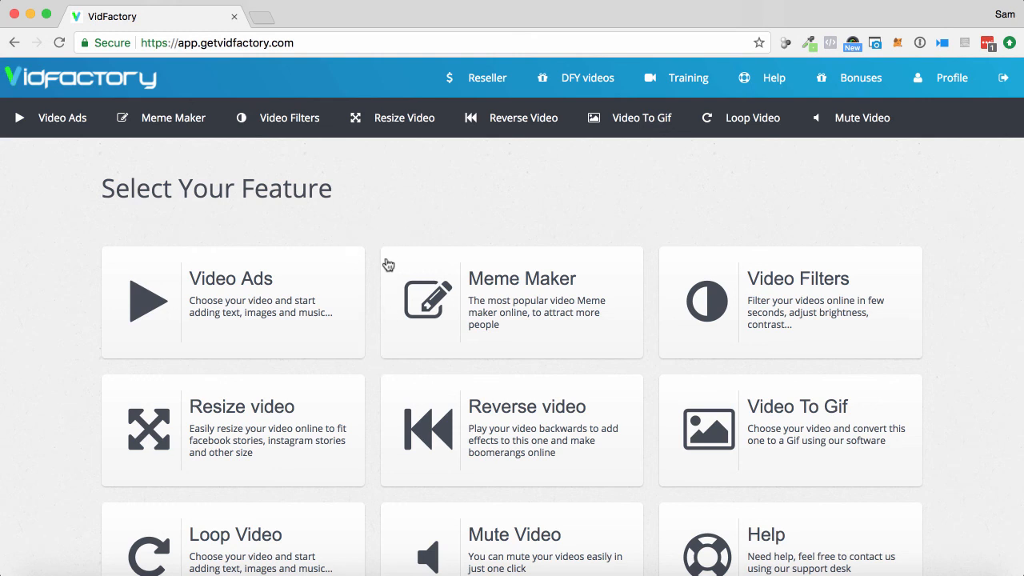
{"action": "mouse_move", "coordinate": [374, 275]}
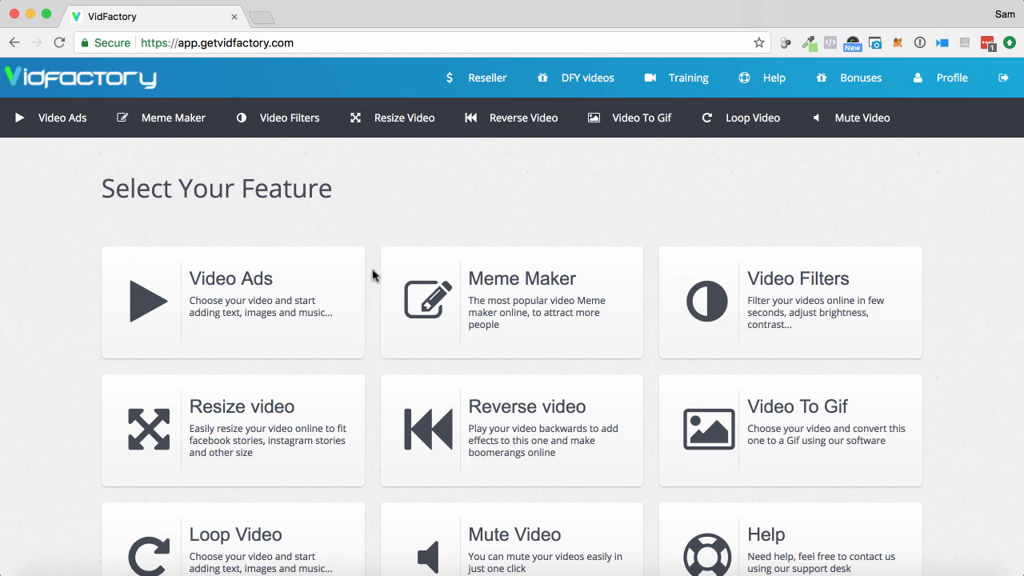
{"action": "mouse_move", "coordinate": [422, 231]}
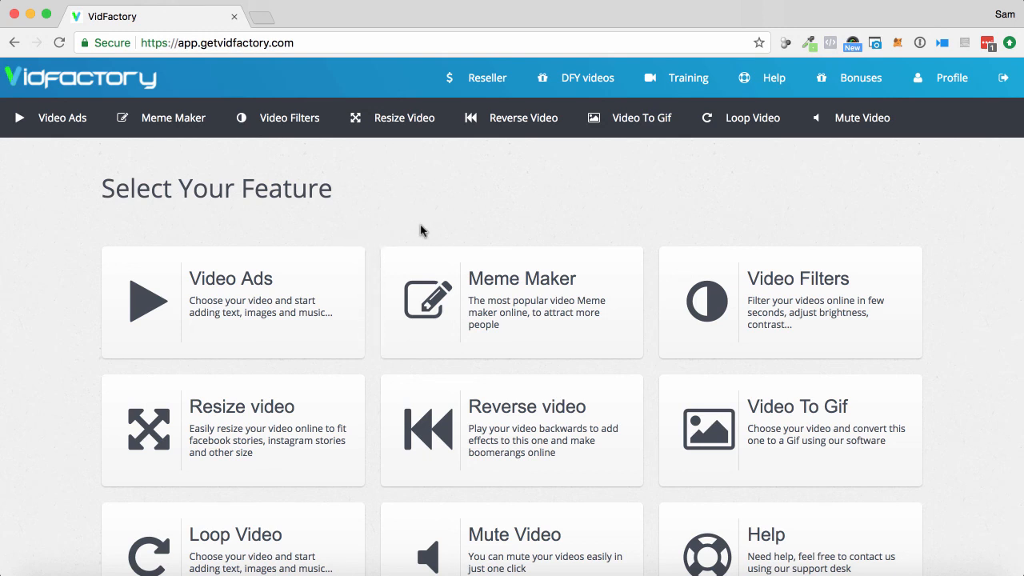
{"action": "mouse_move", "coordinate": [613, 384]}
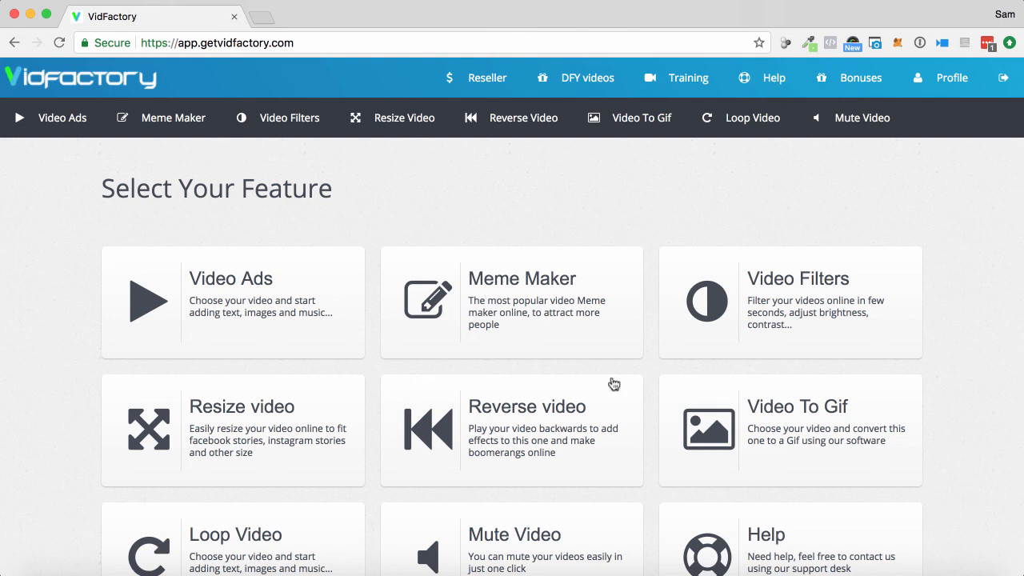
{"action": "mouse_move", "coordinate": [676, 342]}
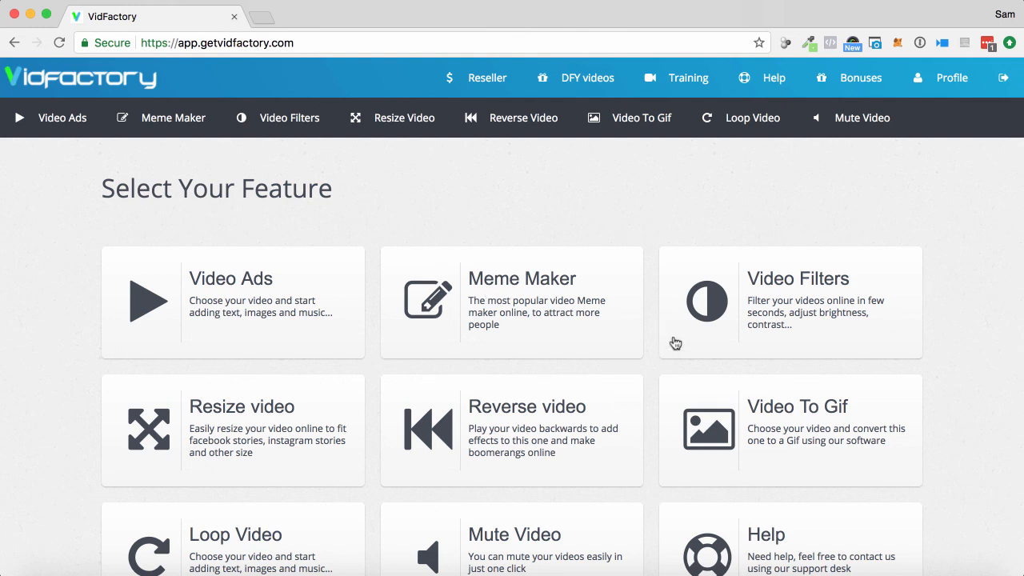
{"action": "mouse_move", "coordinate": [252, 420]}
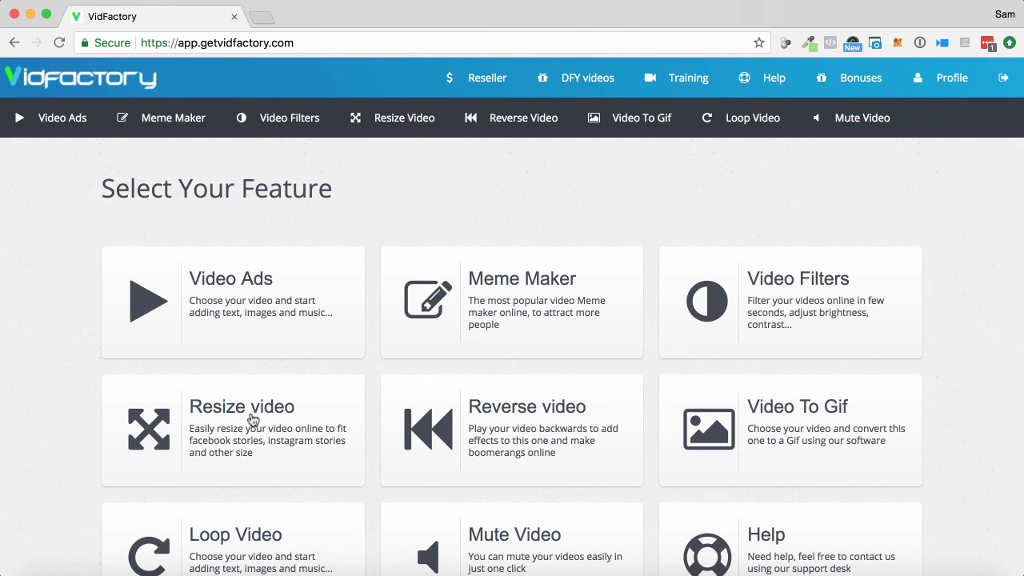
{"action": "mouse_move", "coordinate": [800, 419]}
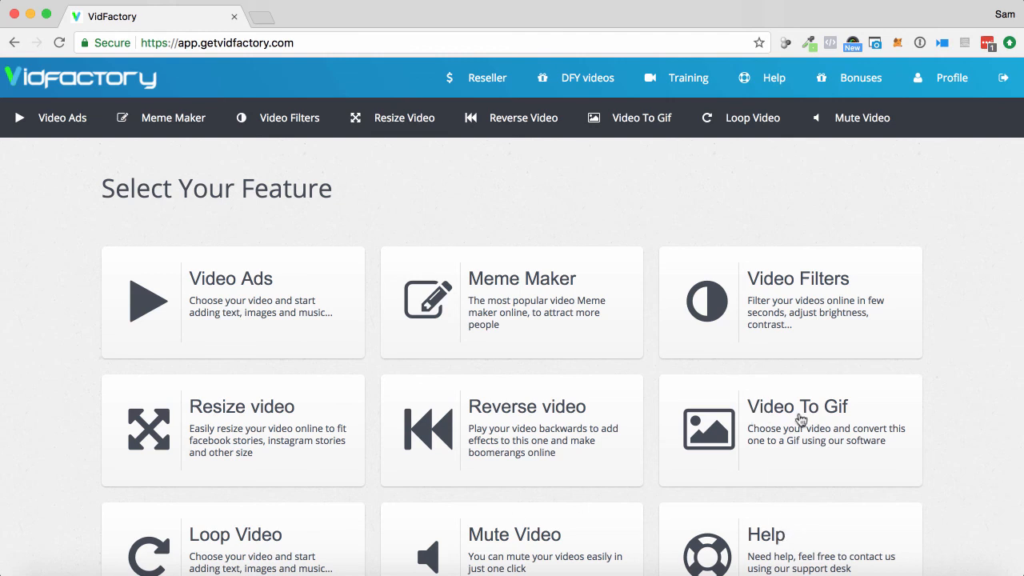
{"action": "mouse_move", "coordinate": [797, 419]}
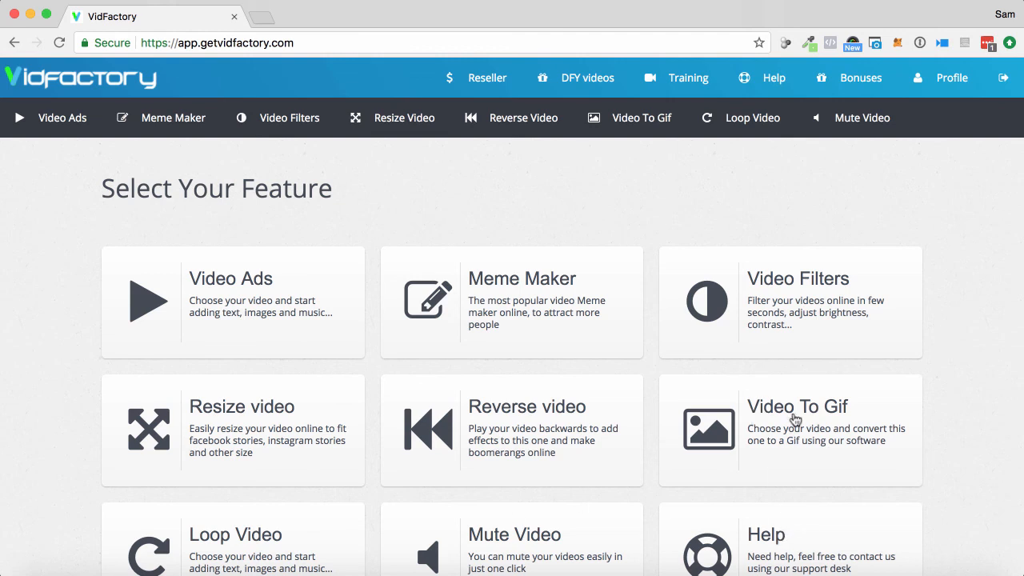